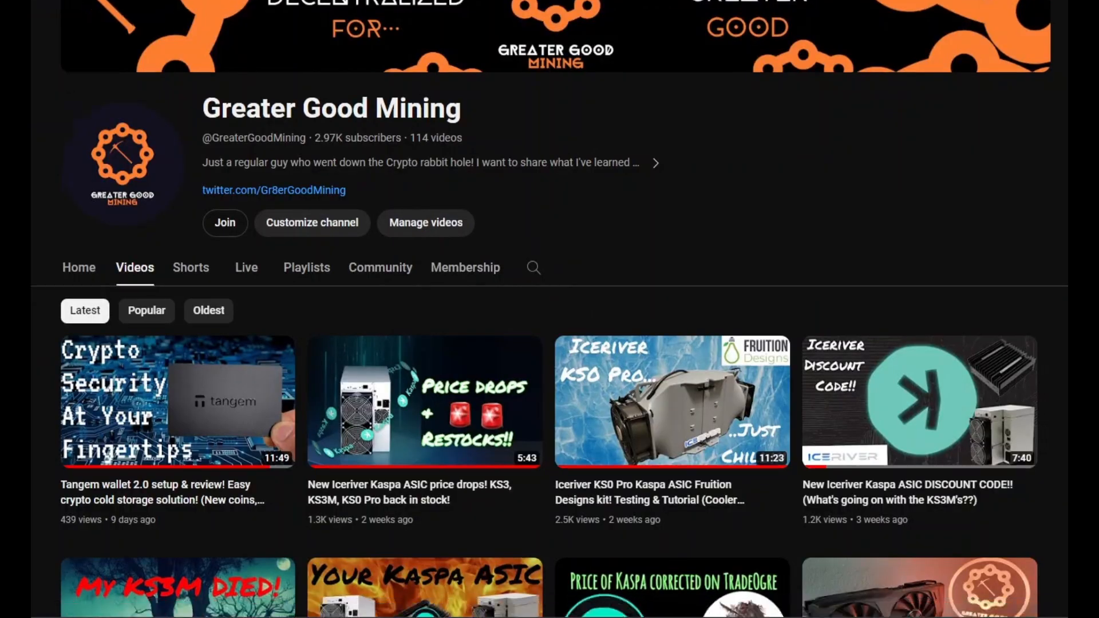
Review the Board 2 and Board 3 chip tables; Board 3 peaks at 91, averaging 77.
scroll("down", 3)
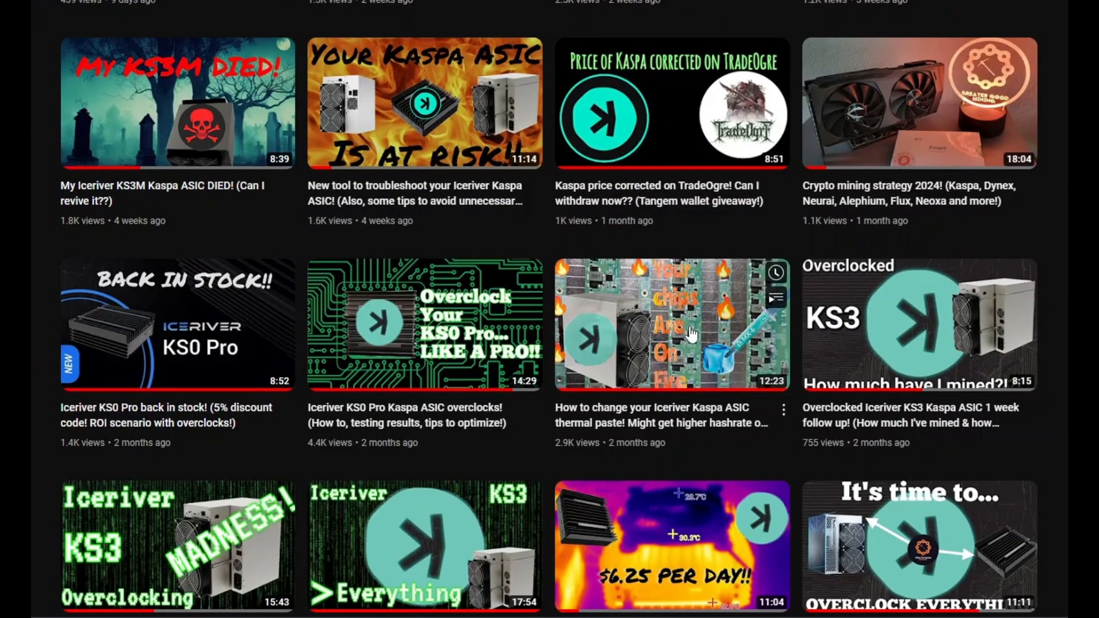
mouse_move(697, 337)
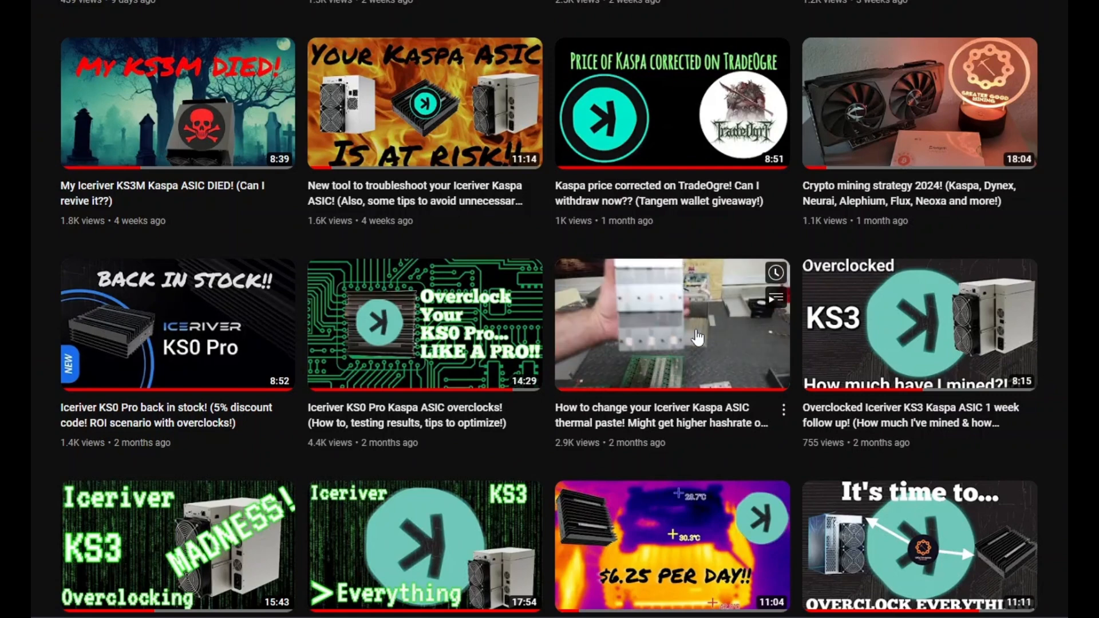
mouse_move(699, 338)
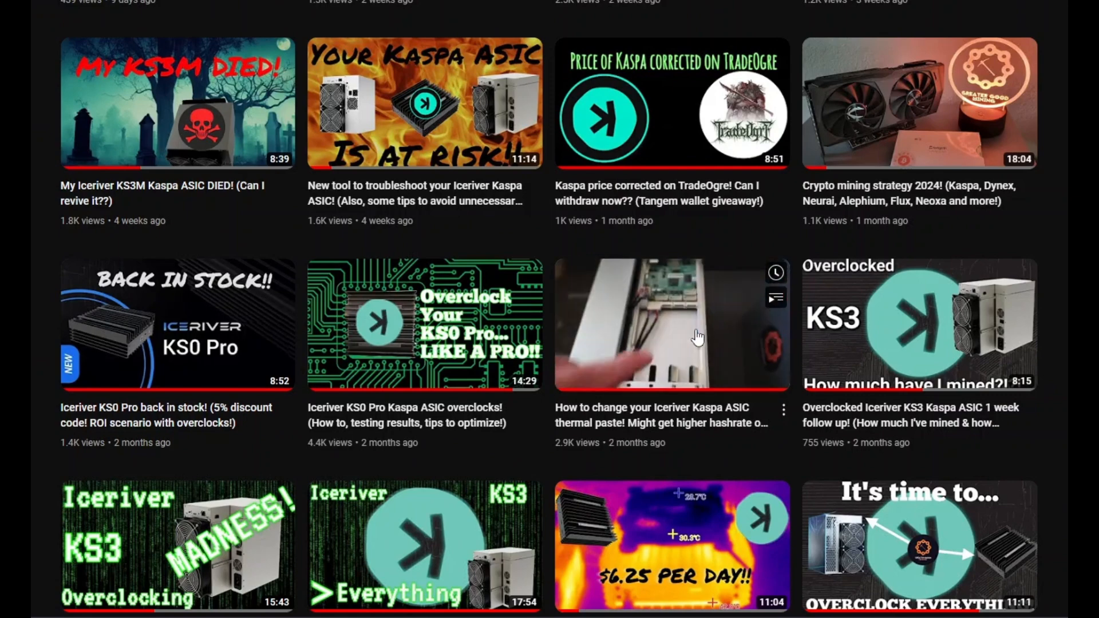
scroll("down", 3)
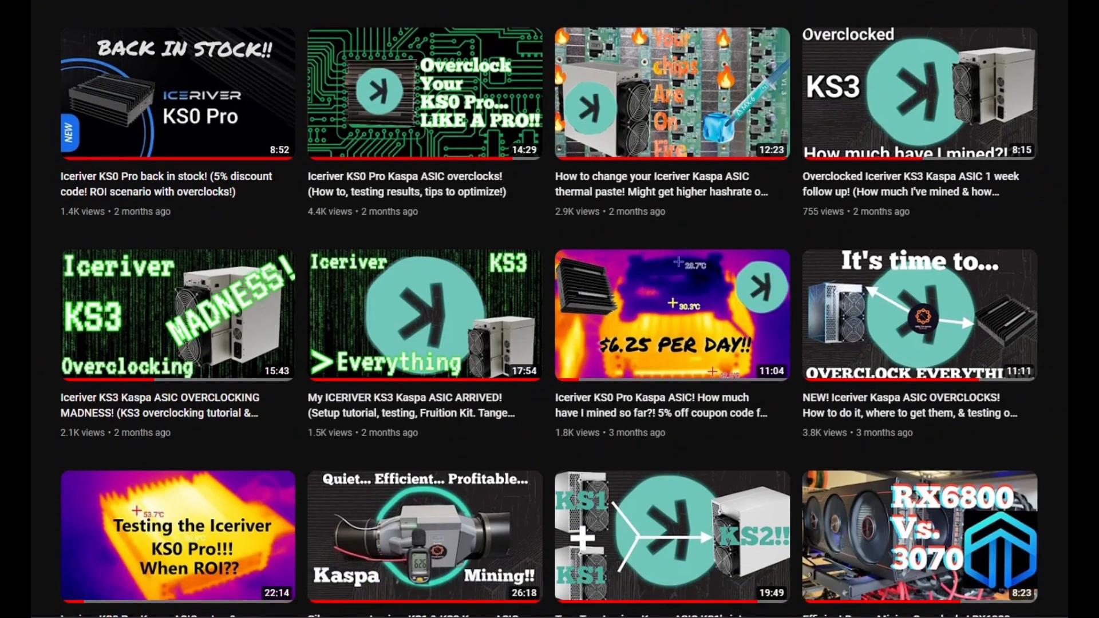
scroll("down", 3)
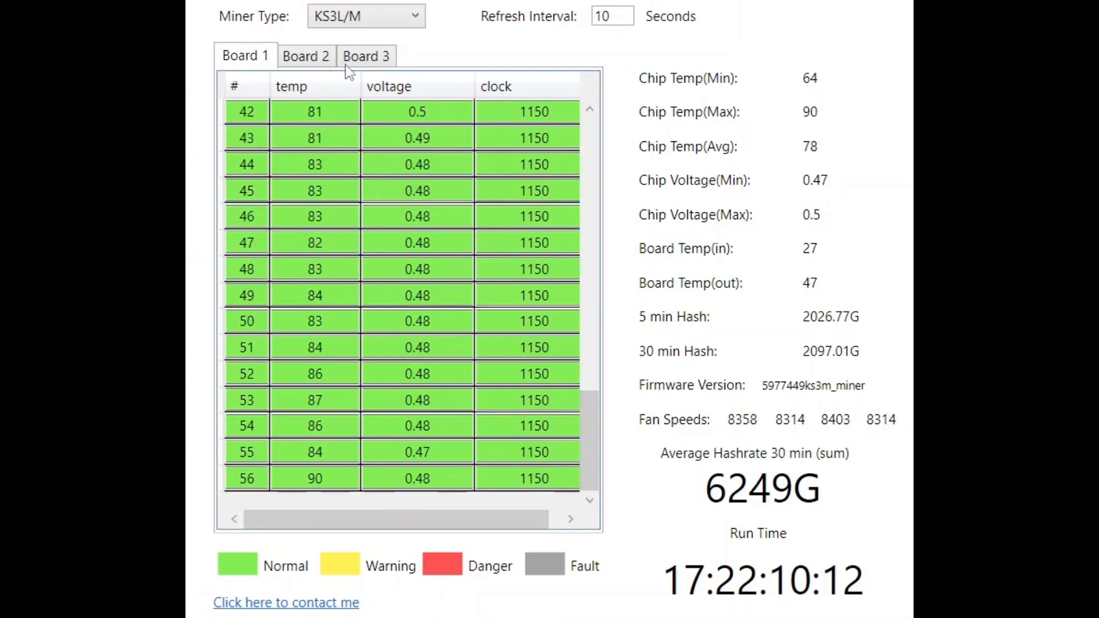
left_click(306, 55)
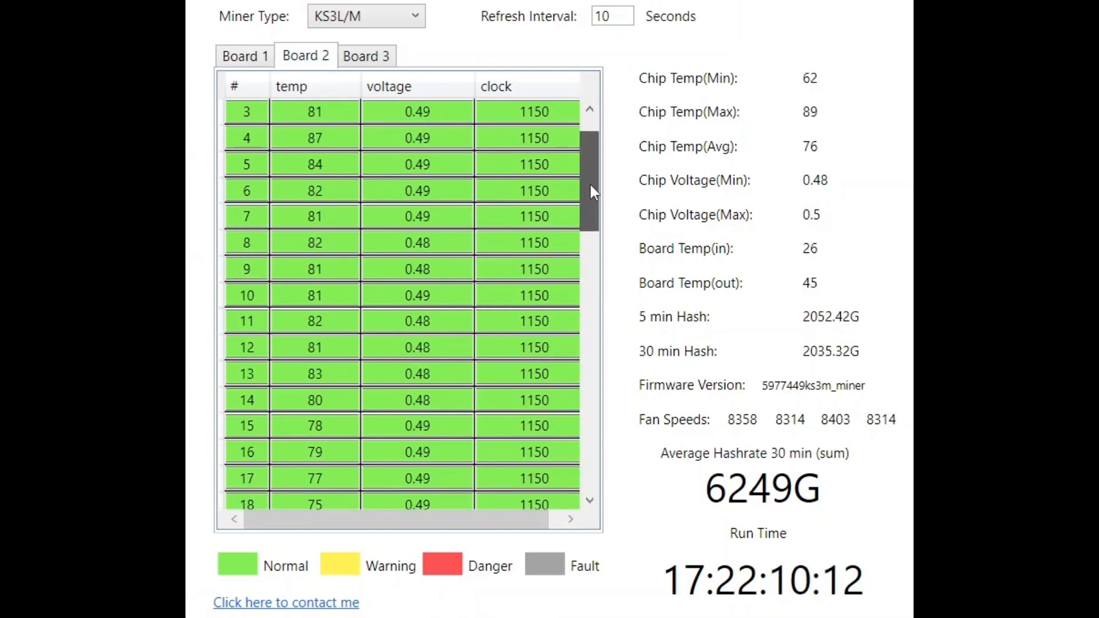
scroll("down", 3)
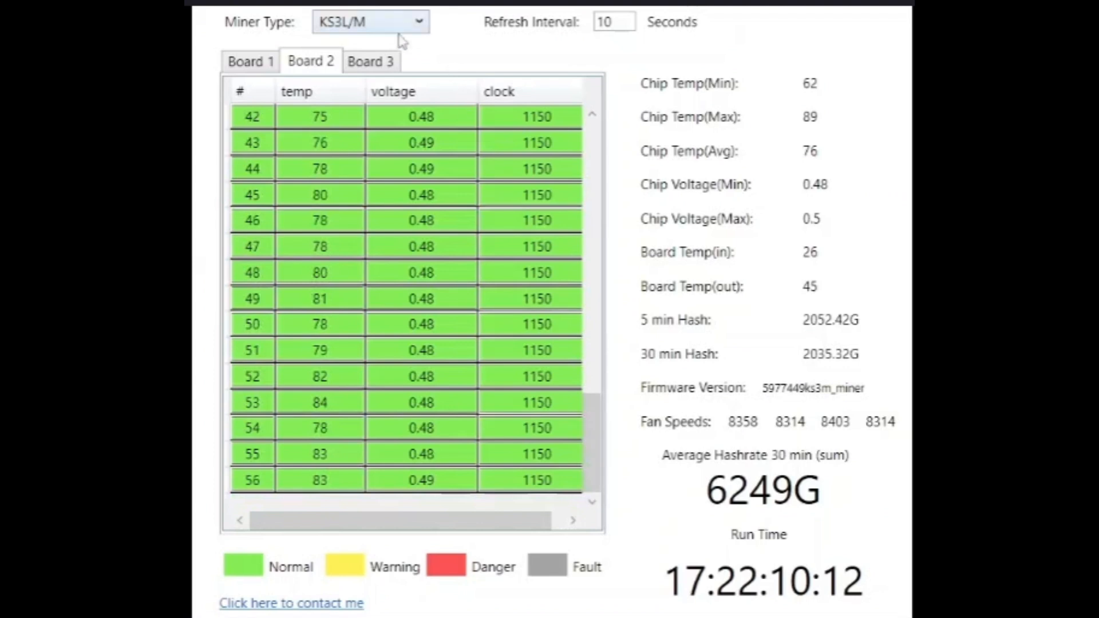
left_click(371, 61)
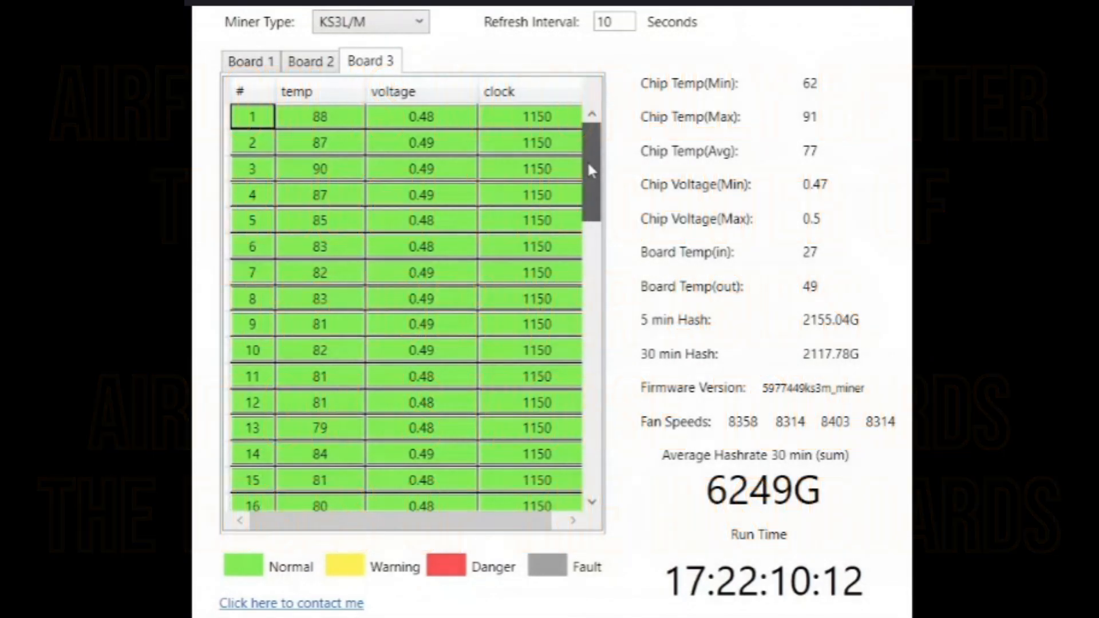
scroll("down", 3)
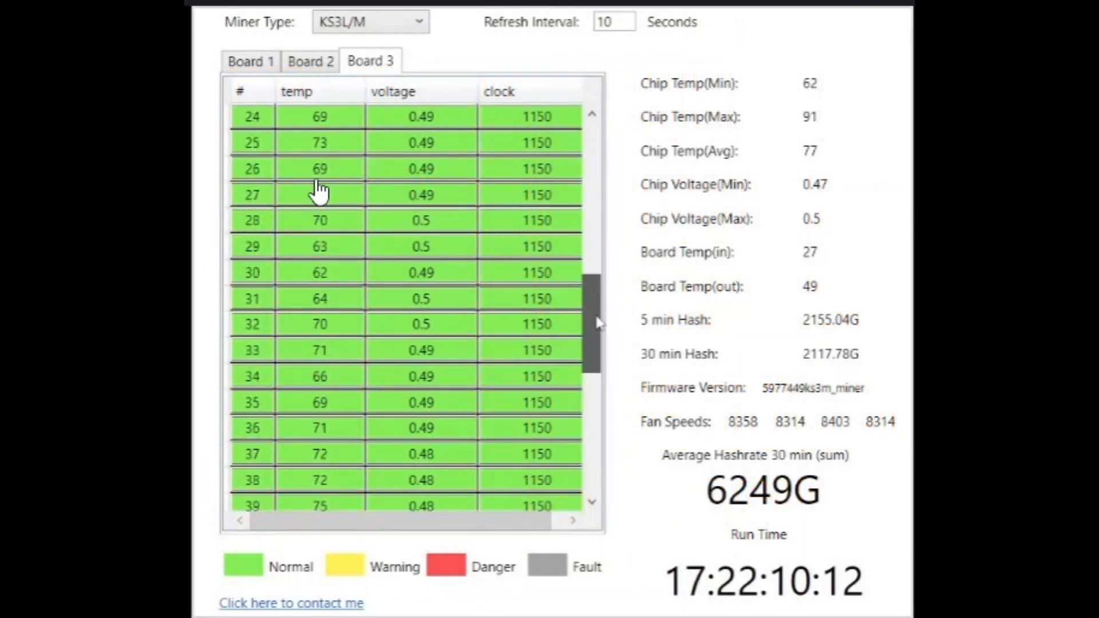
scroll("down", 3)
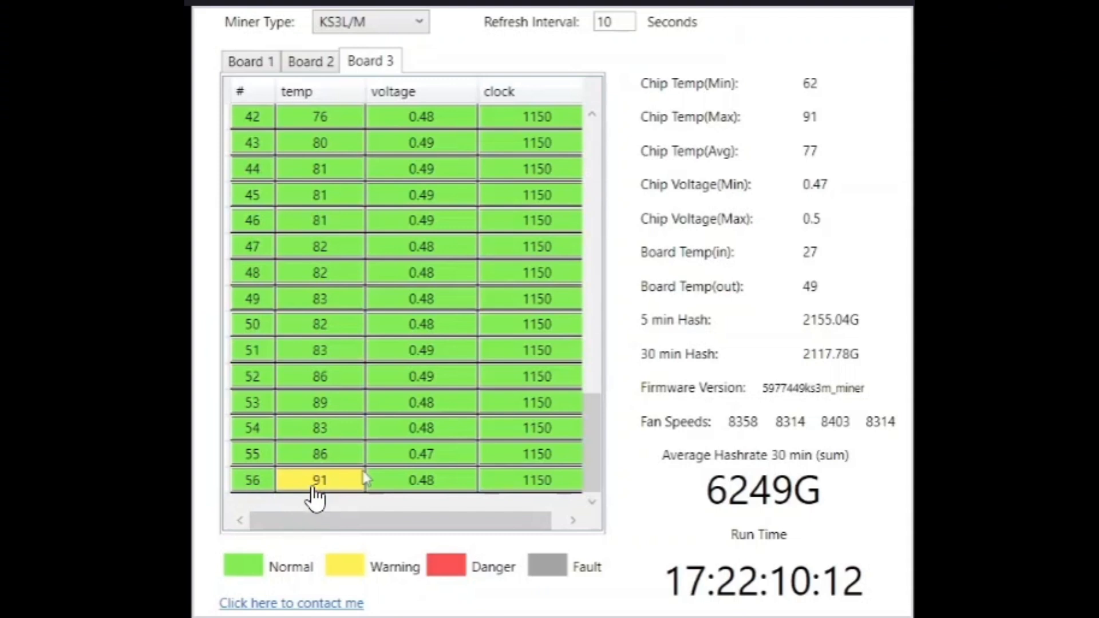
mouse_move(335, 511)
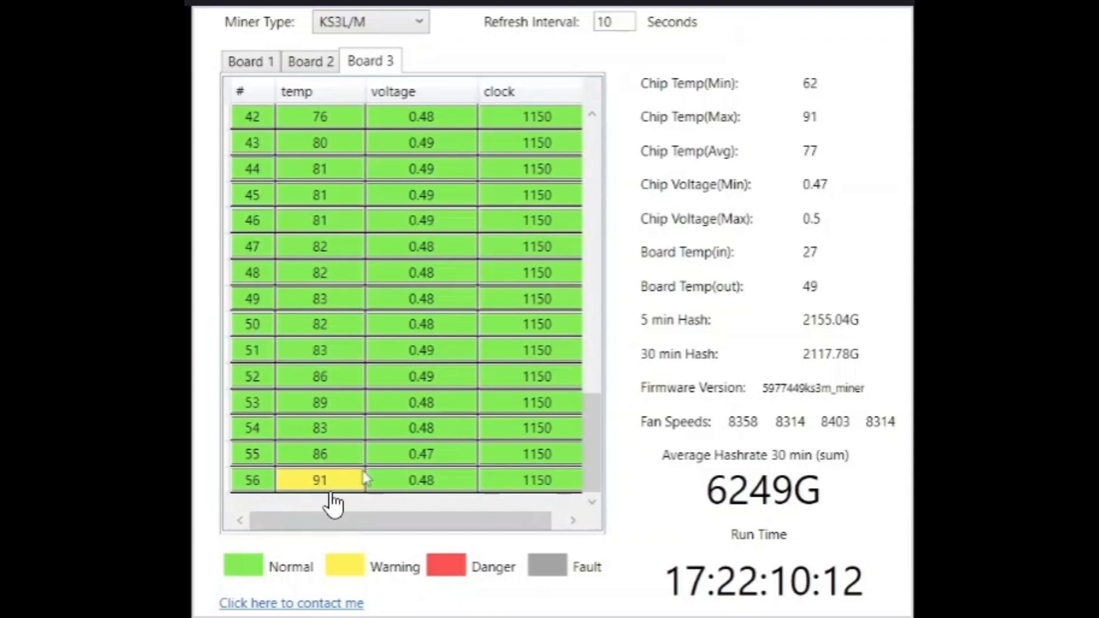
mouse_move(329, 353)
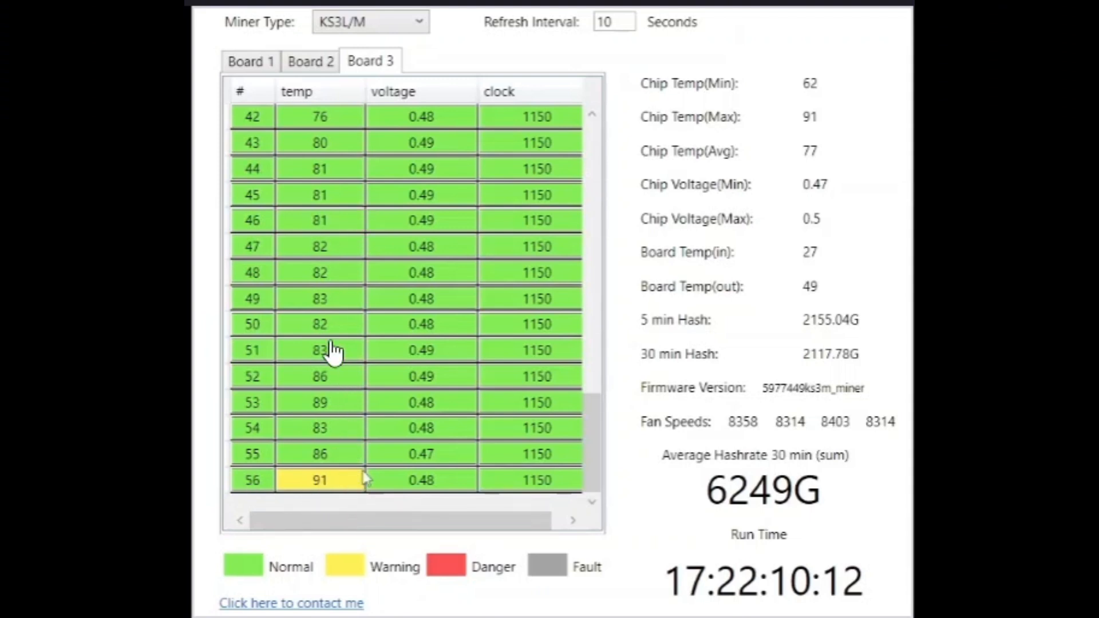
mouse_move(332, 270)
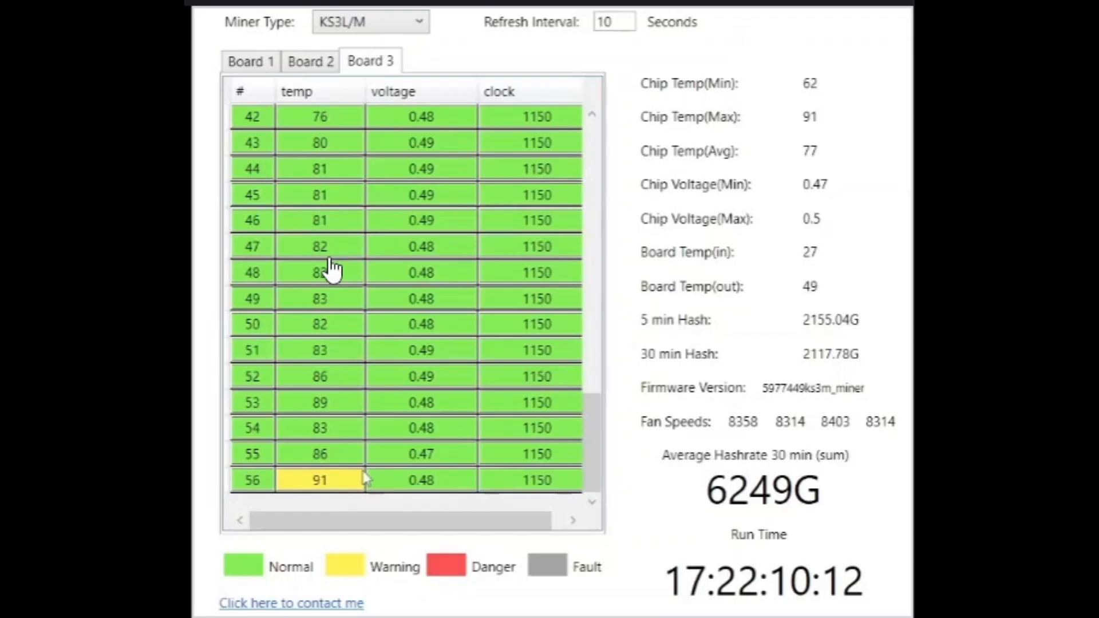
mouse_move(408, 376)
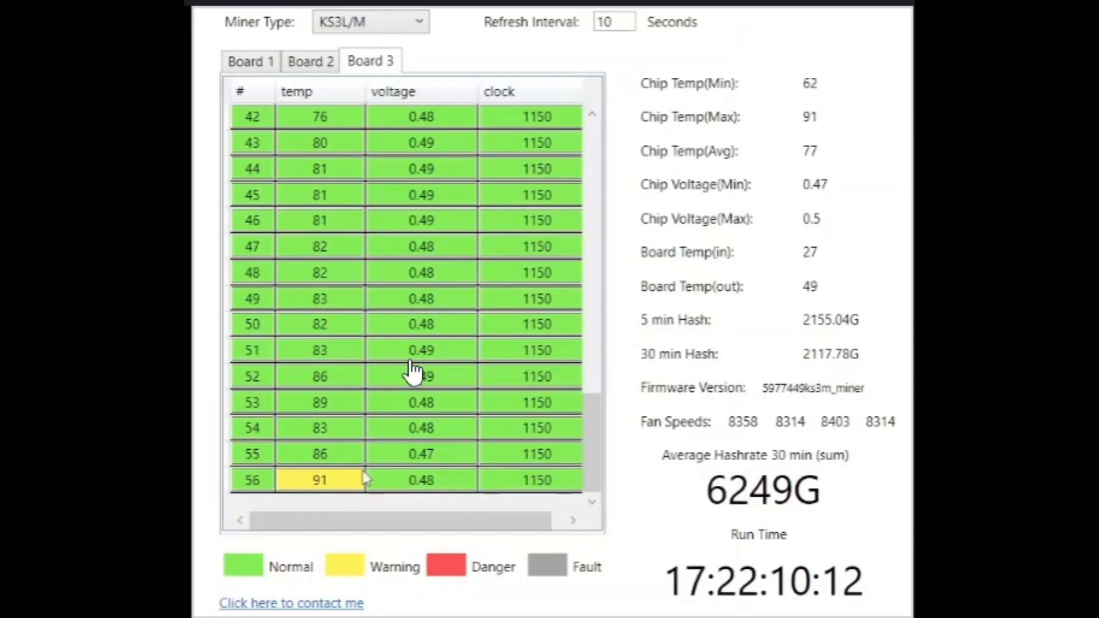
mouse_move(336, 490)
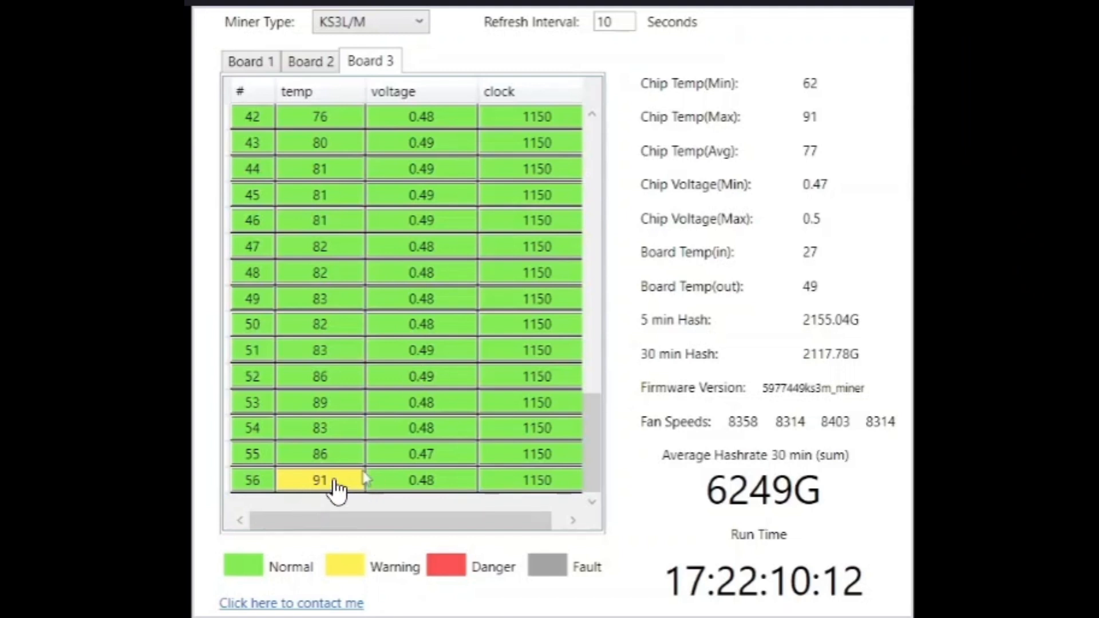
mouse_move(334, 515)
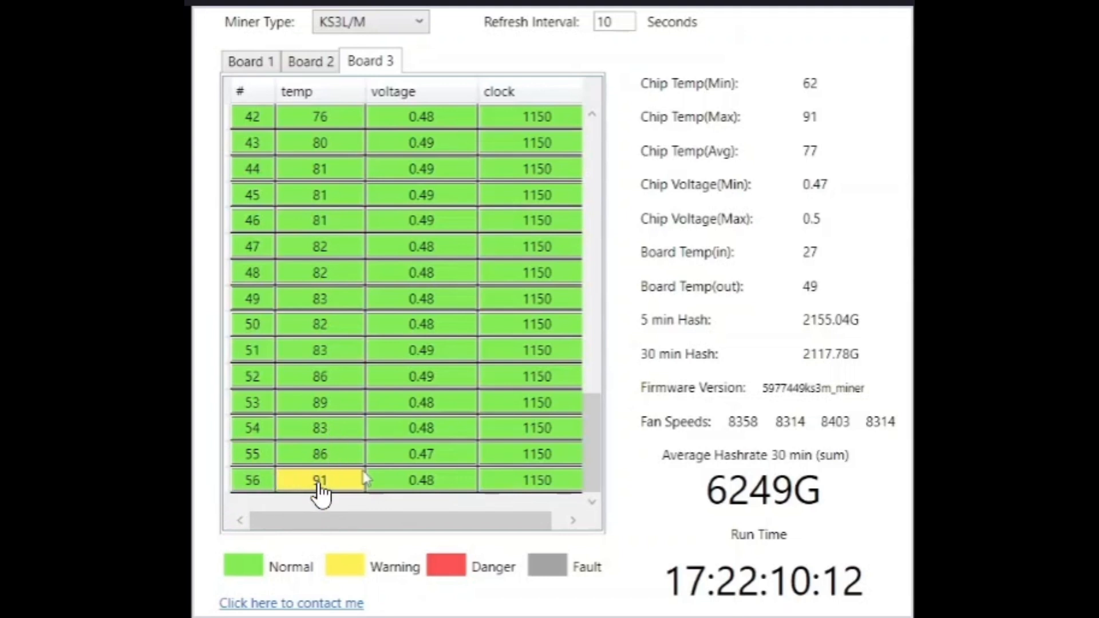
mouse_move(322, 144)
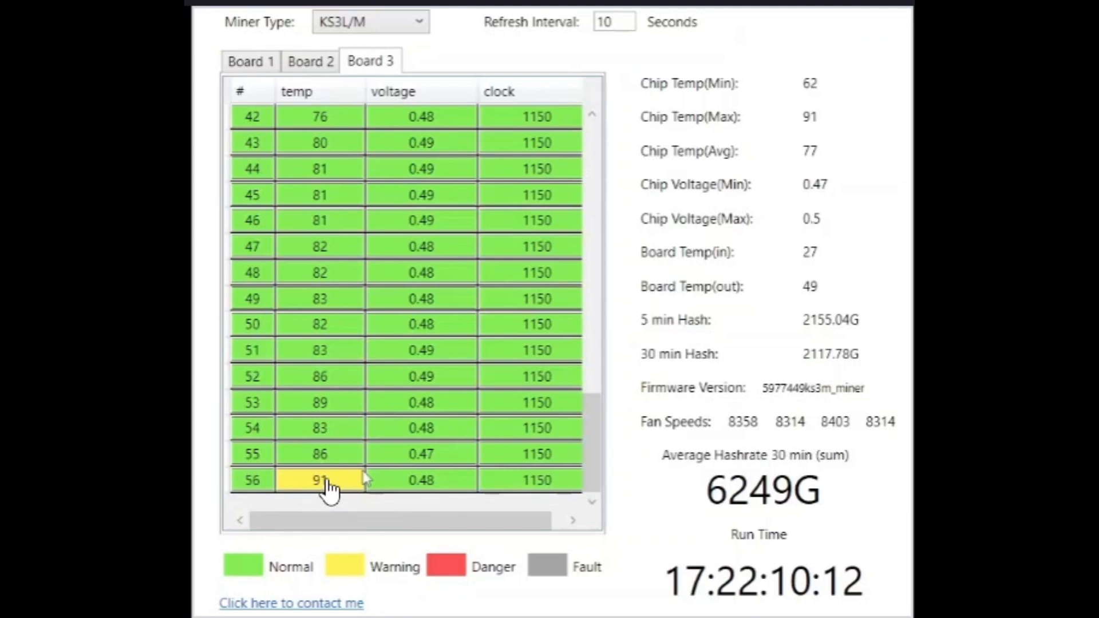
left_click(319, 480)
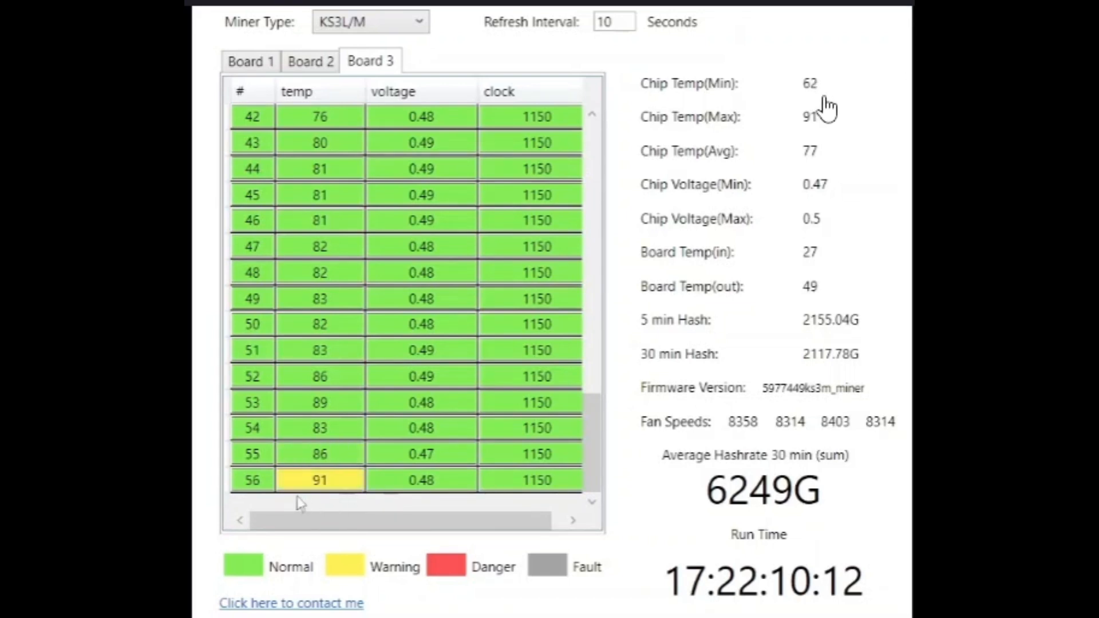
mouse_move(800, 106)
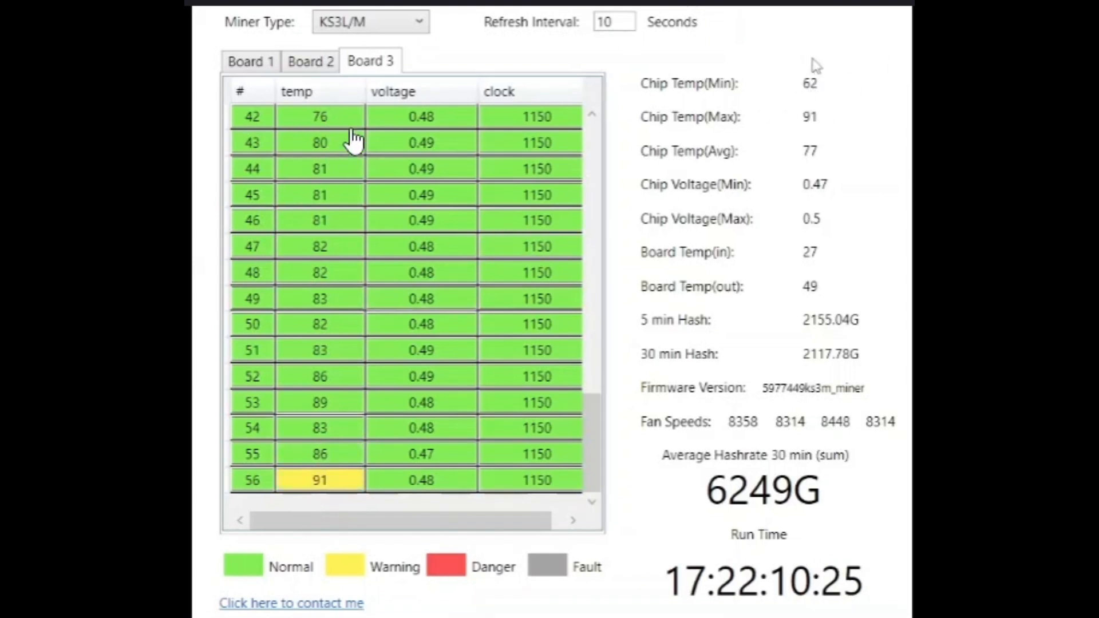
mouse_move(284, 154)
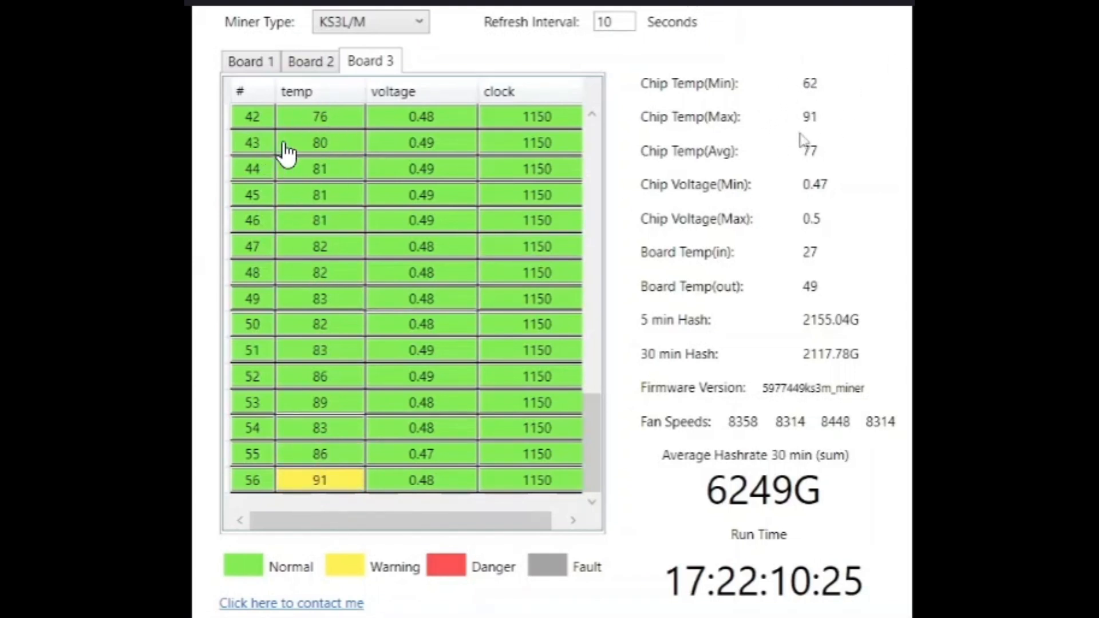
mouse_move(827, 123)
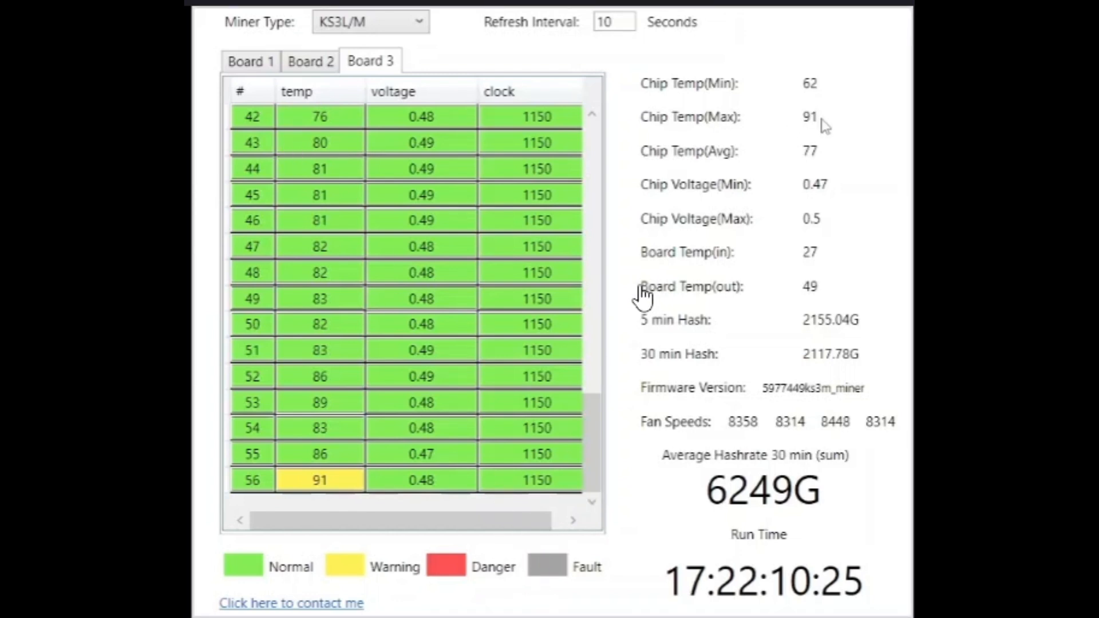
mouse_move(821, 235)
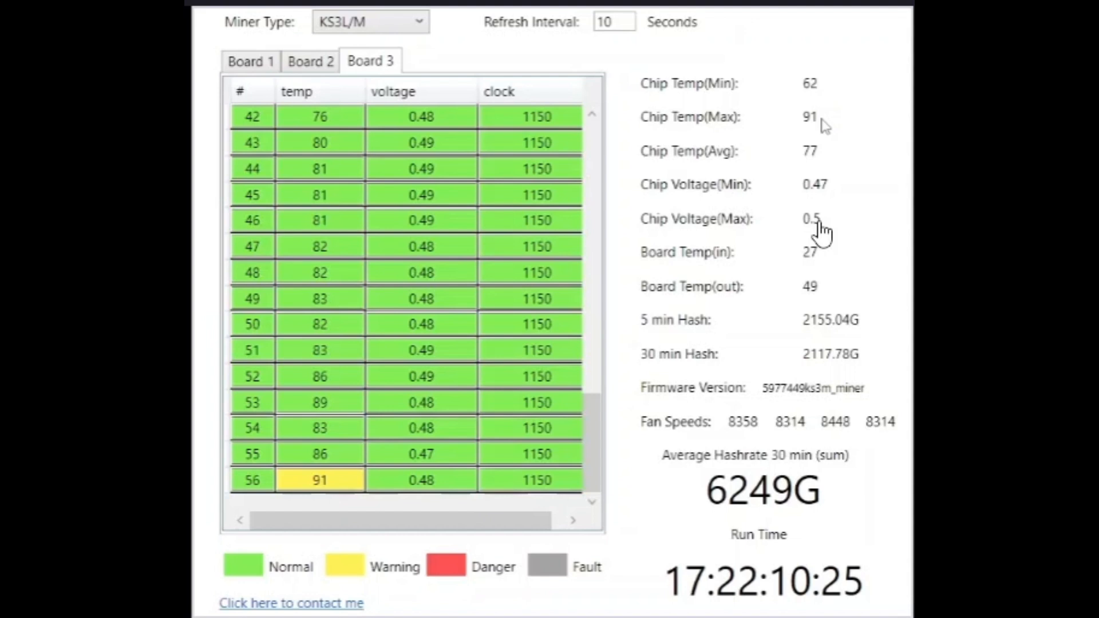
mouse_move(868, 253)
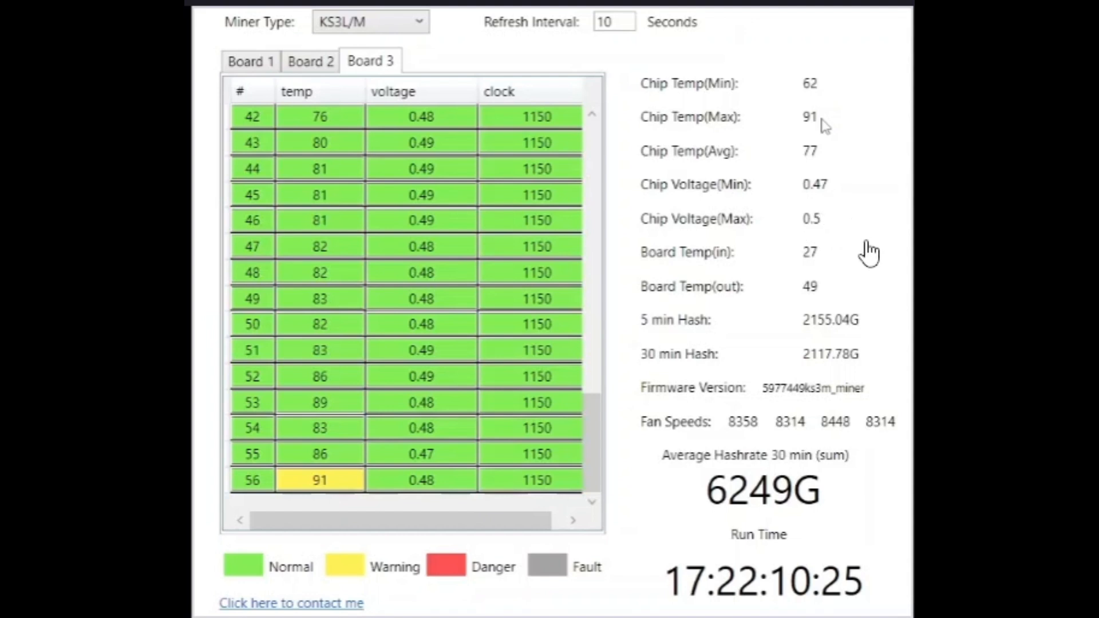
mouse_move(863, 242)
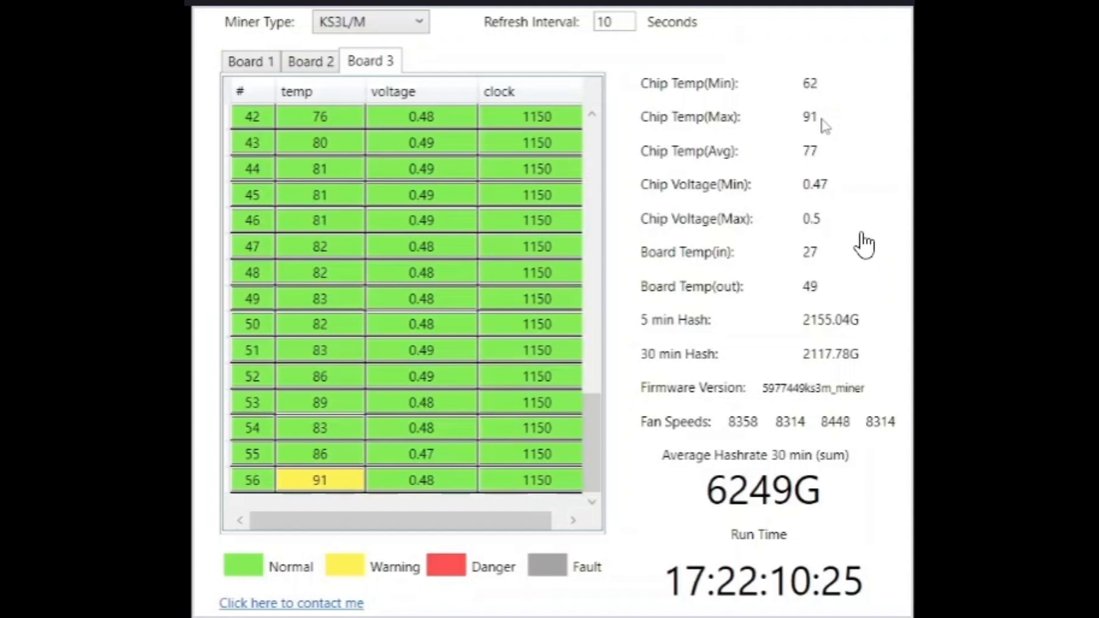
mouse_move(812, 268)
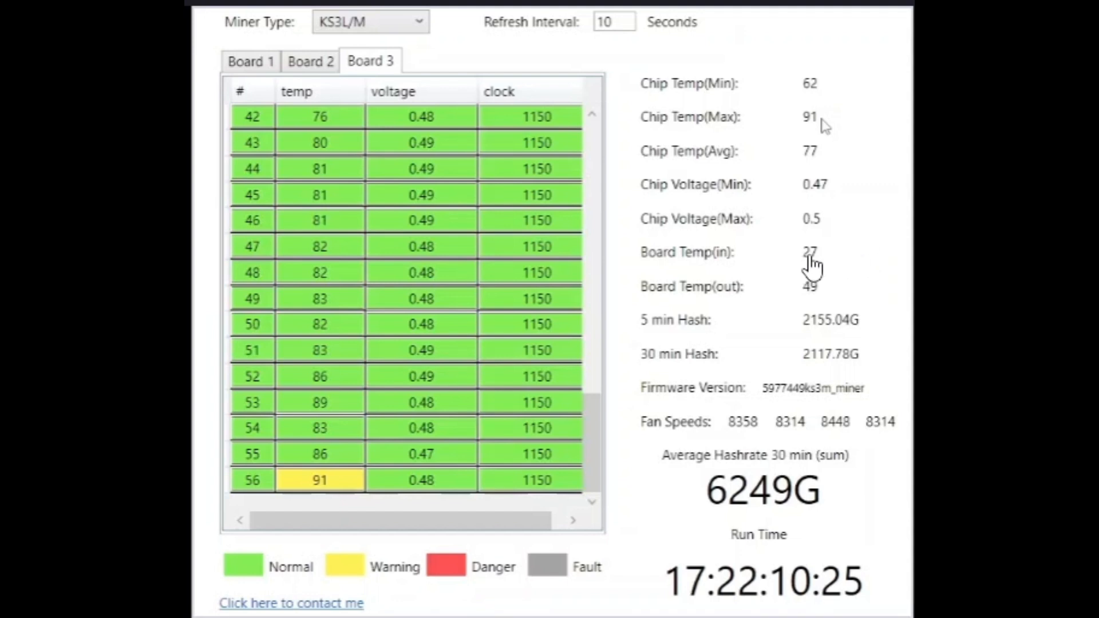
mouse_move(827, 312)
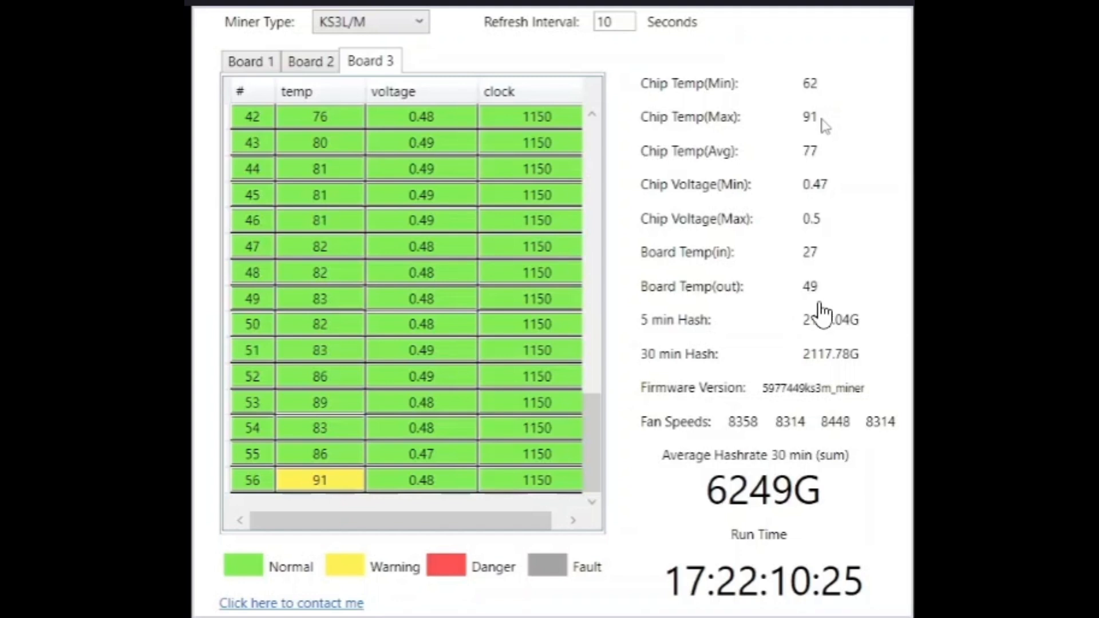
mouse_move(818, 301)
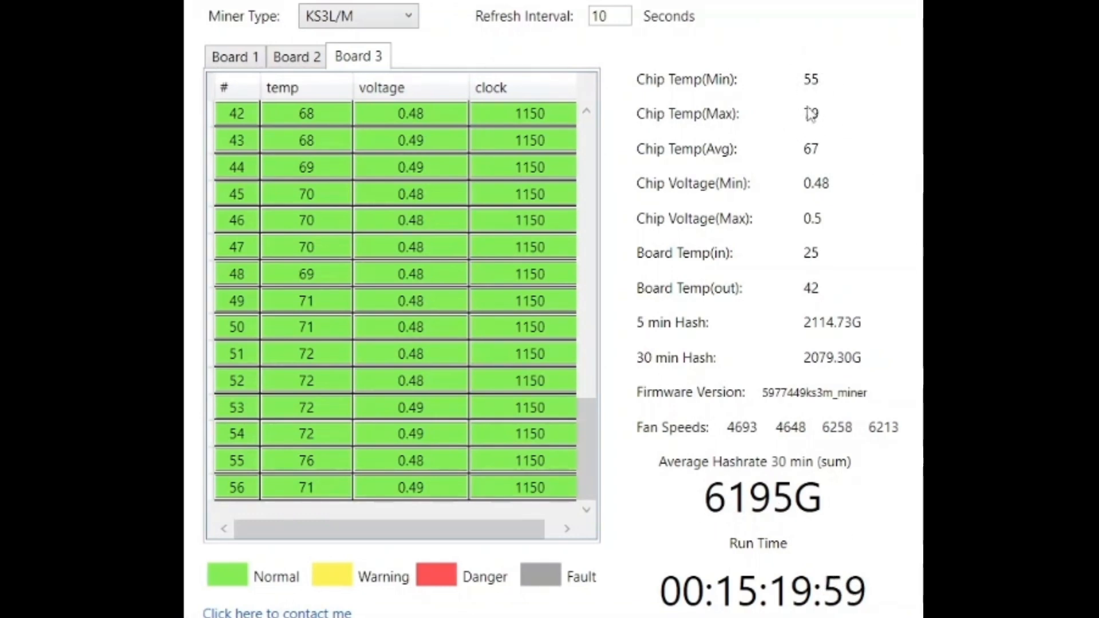
left_click(306, 486)
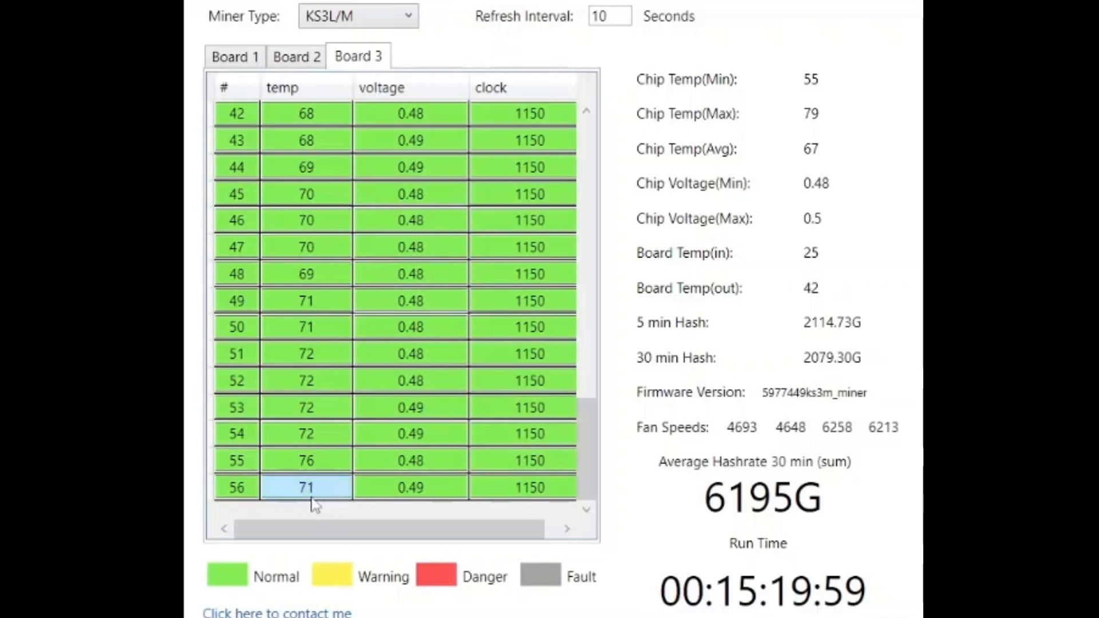
mouse_move(799, 98)
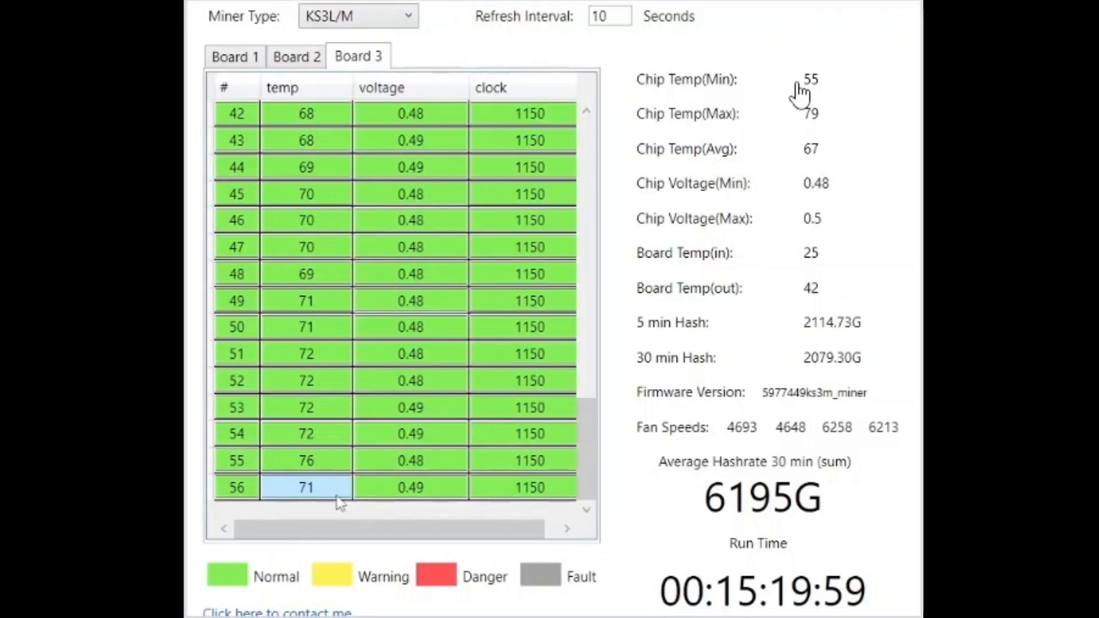
mouse_move(817, 132)
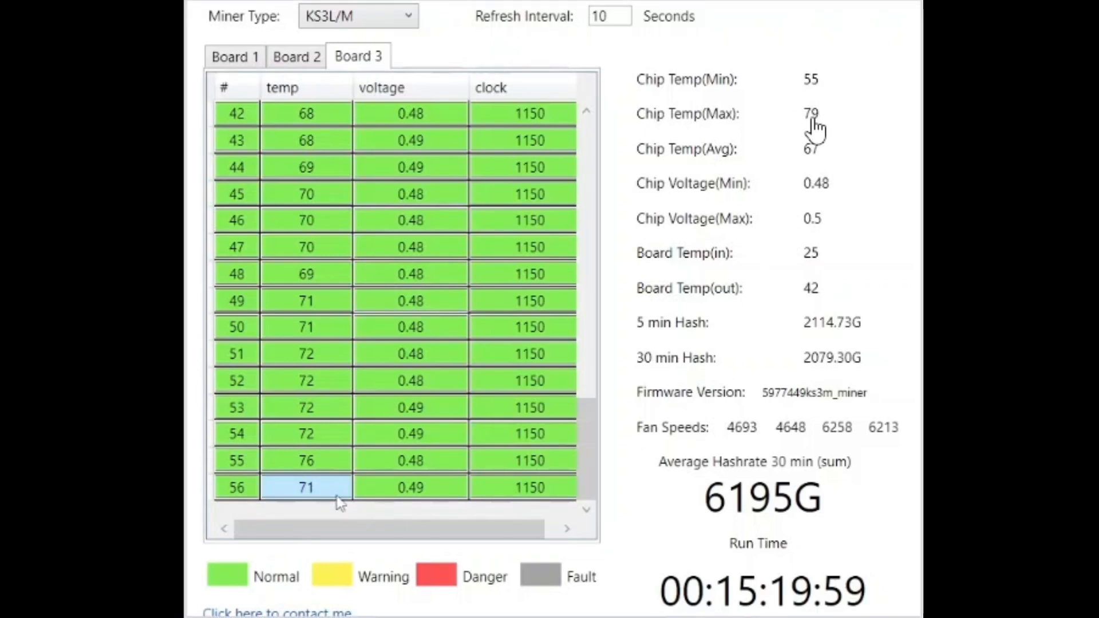
mouse_move(240, 520)
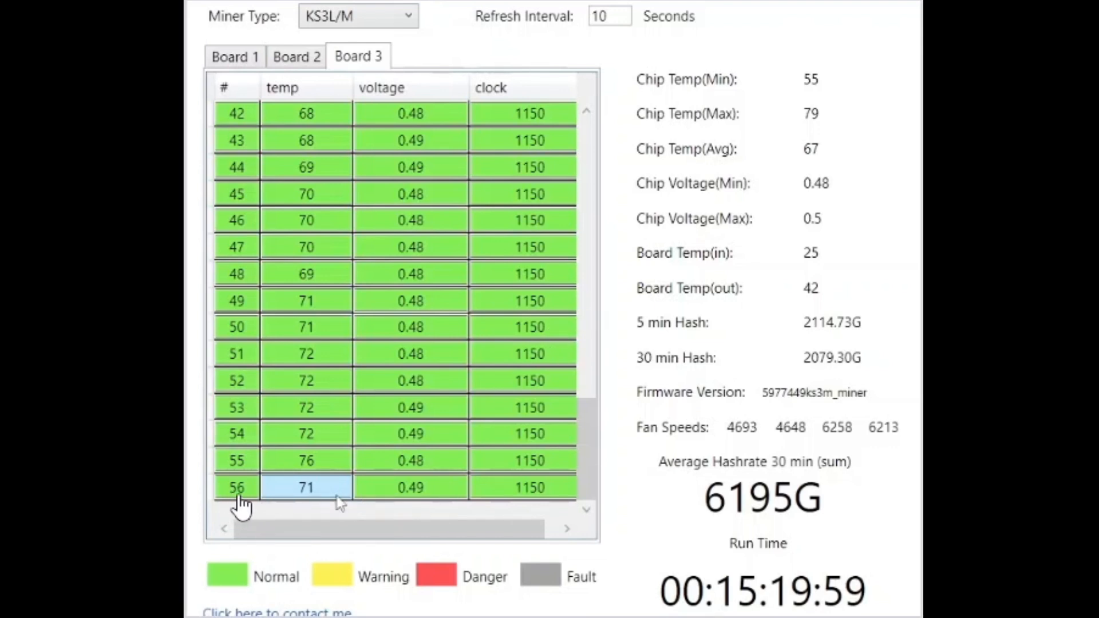
mouse_move(322, 515)
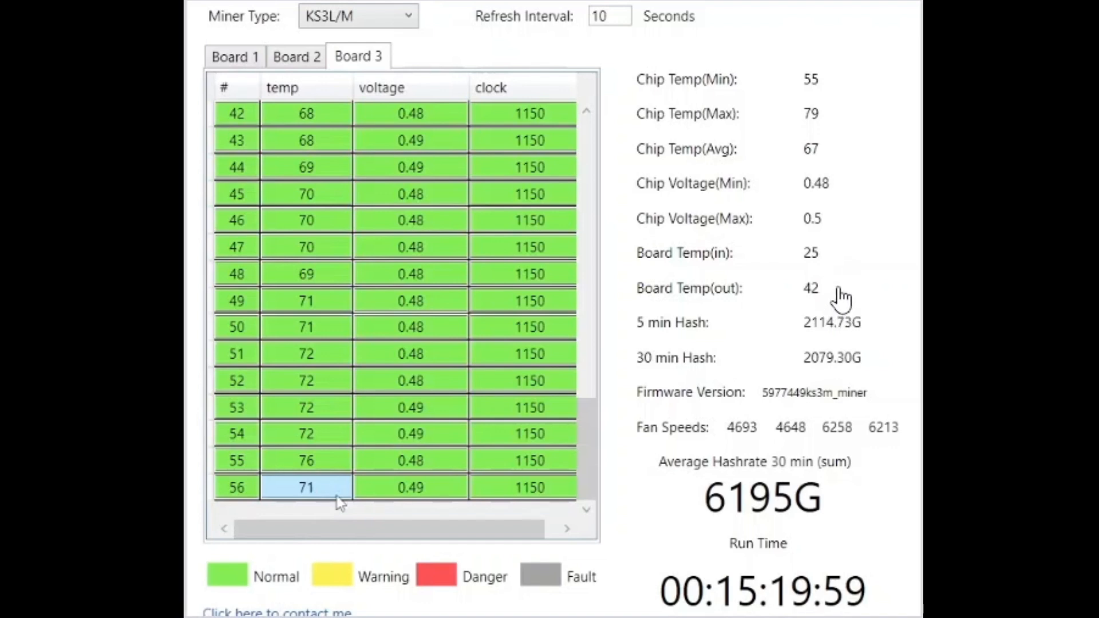
mouse_move(832, 280)
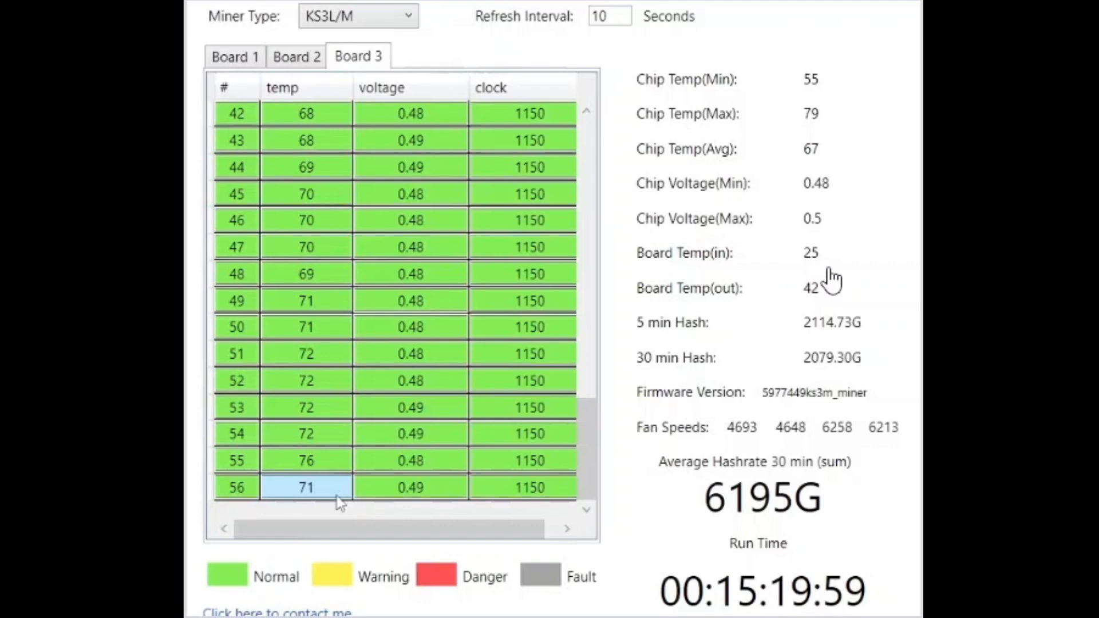
mouse_move(802, 292)
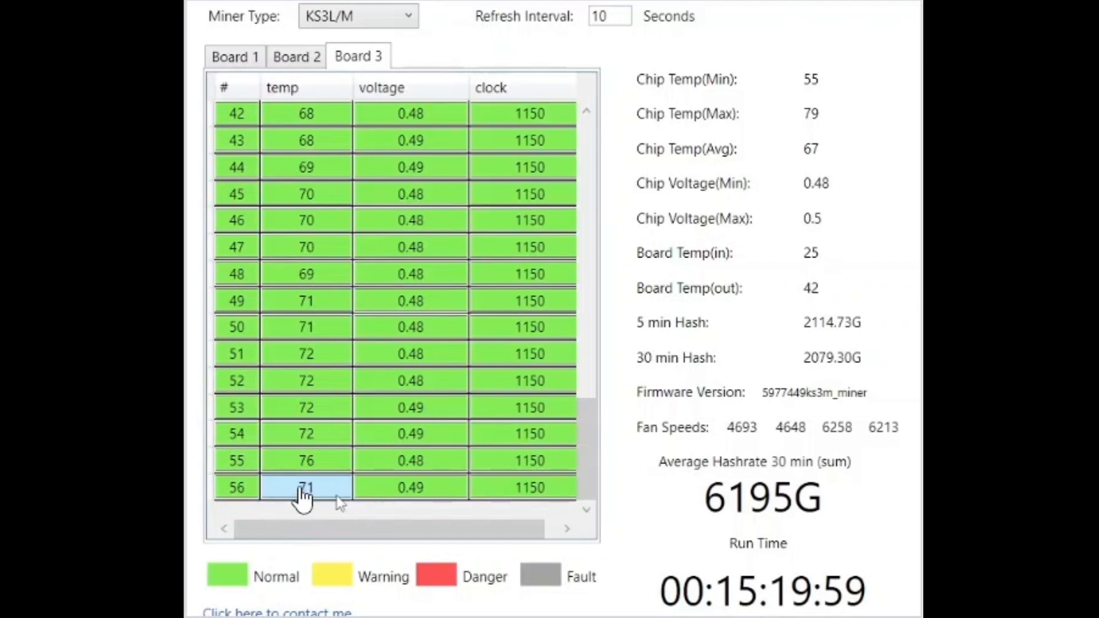
mouse_move(320, 502)
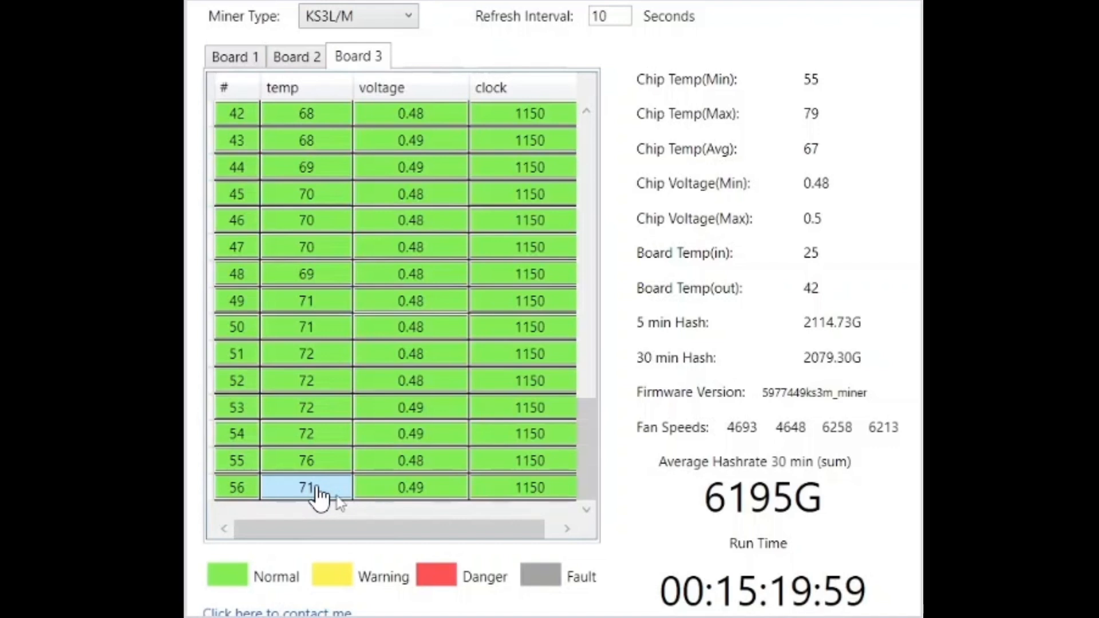
mouse_move(774, 534)
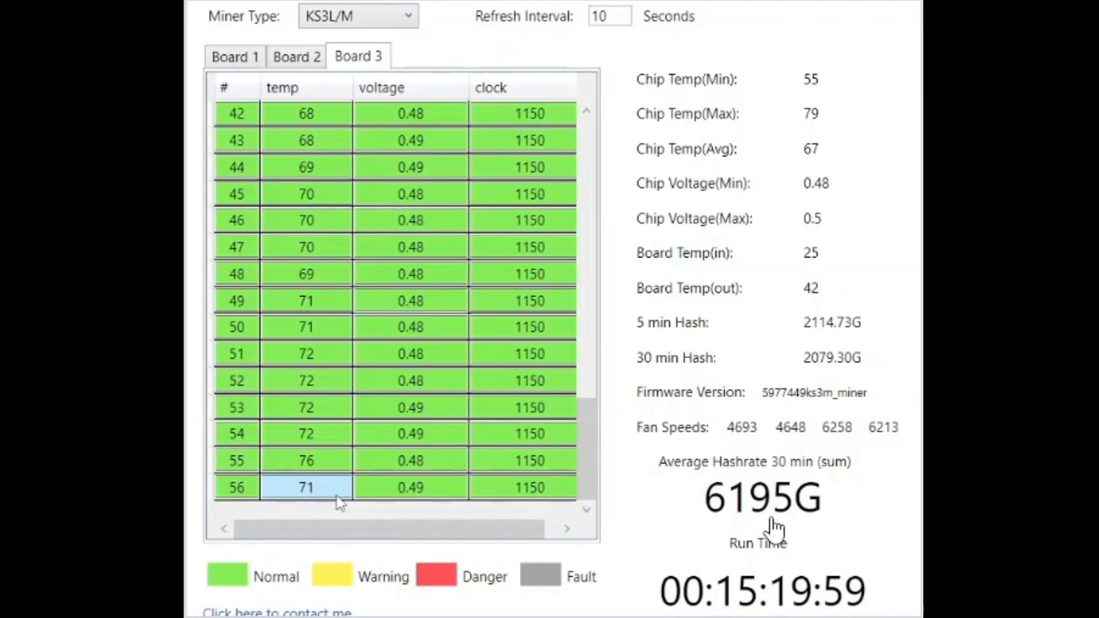
mouse_move(803, 610)
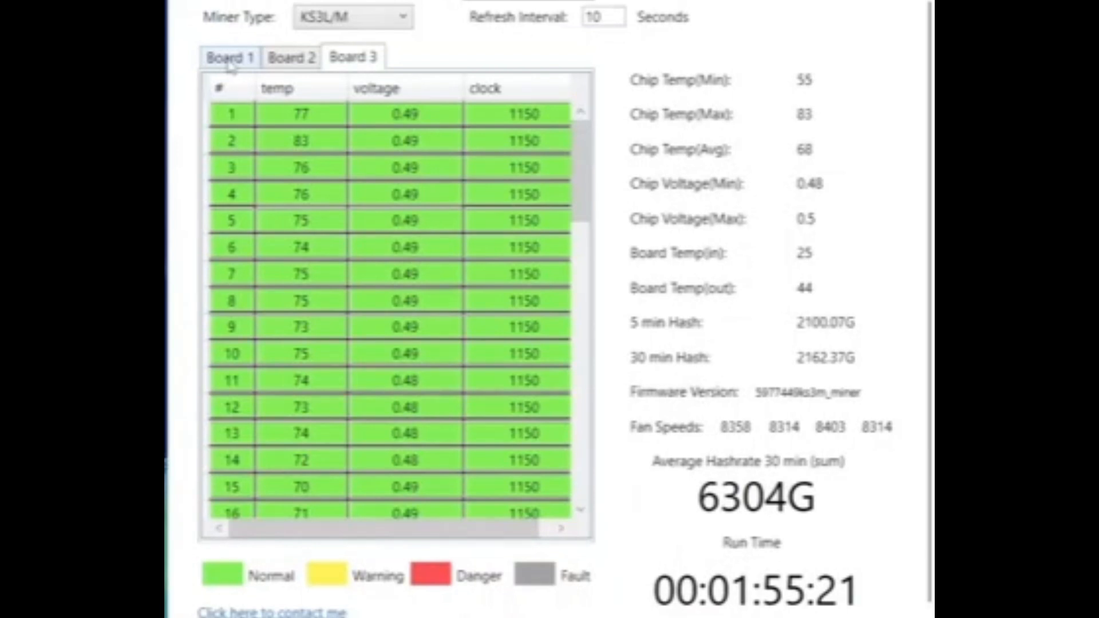
Compare chip temperatures across Boards 1, 2 and 3, with Board 3 peaking at 83.
left_click(231, 57)
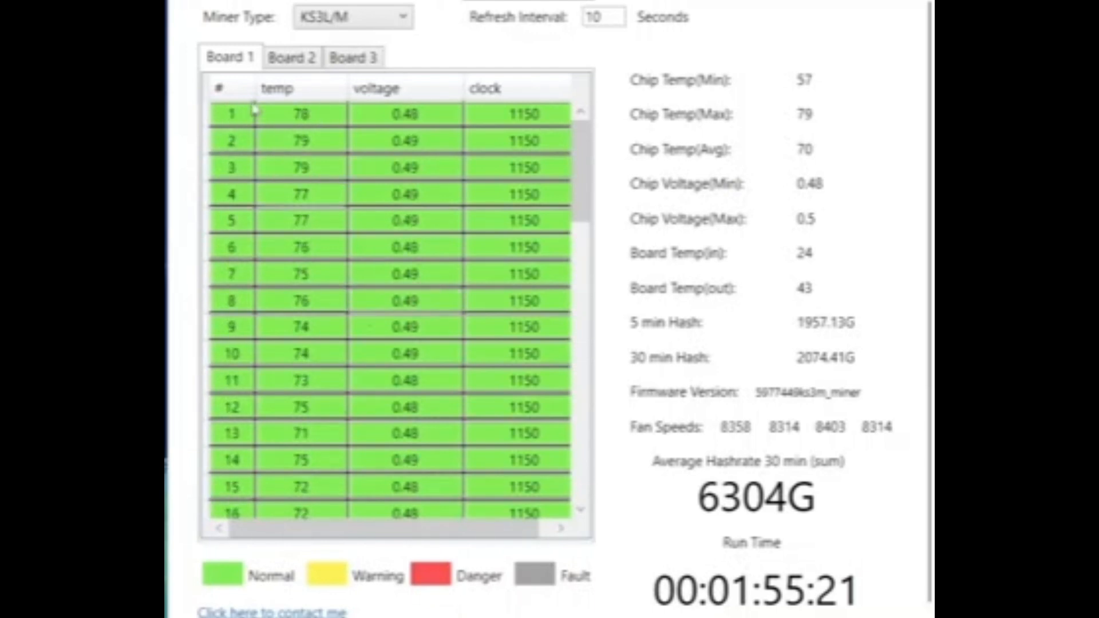
left_click(291, 57)
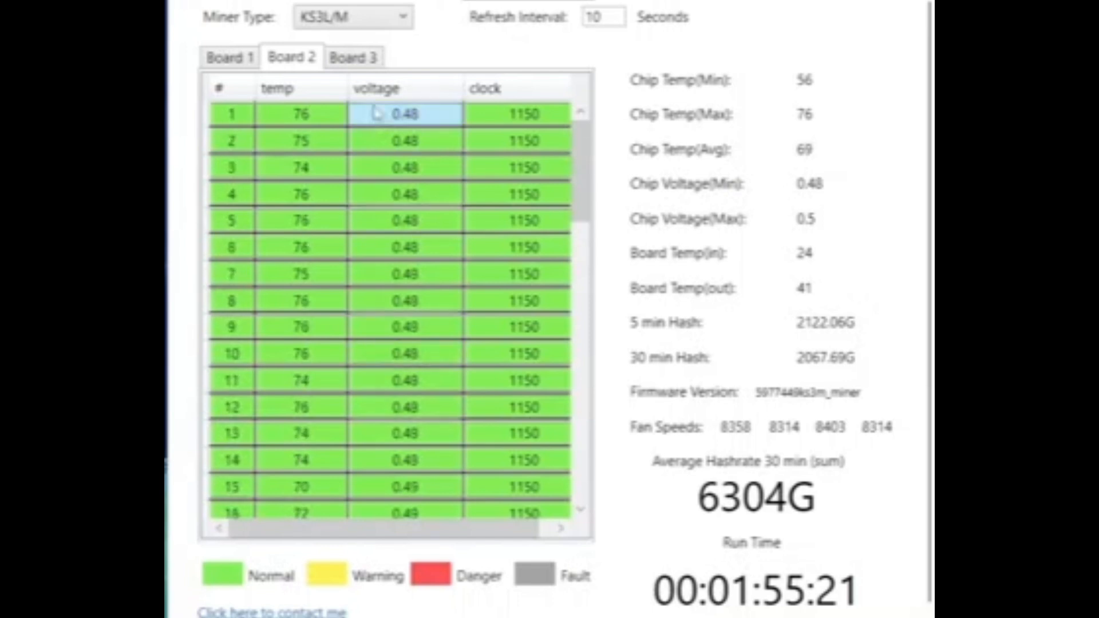
left_click(354, 56)
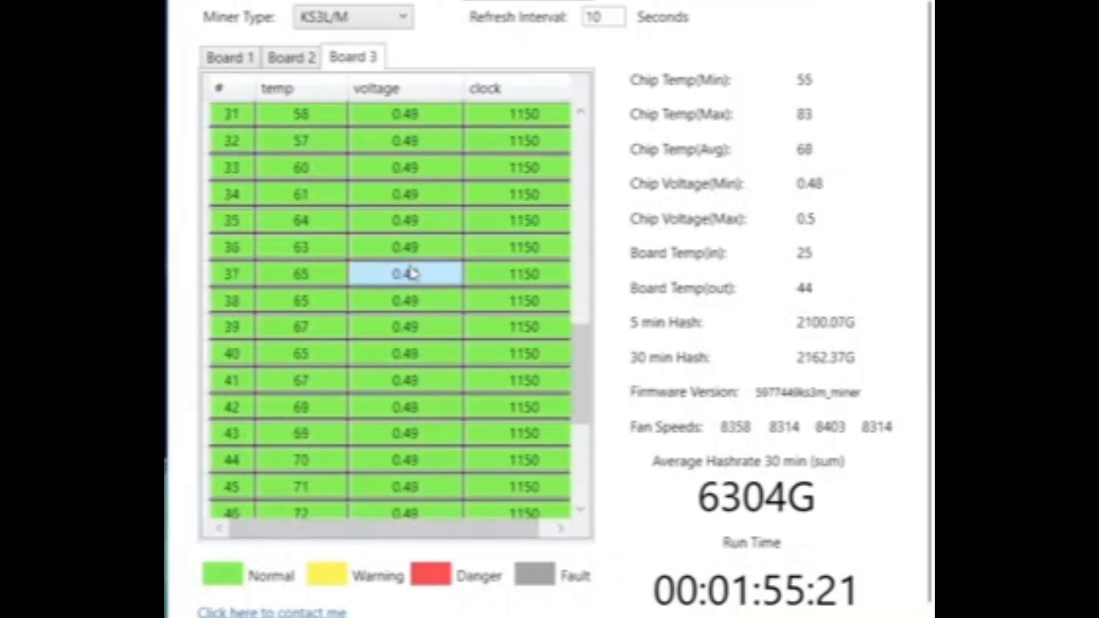
Scroll Board 3's chip table to the last chips, 55 at 79 and 56 at 74.
scroll("down", 3)
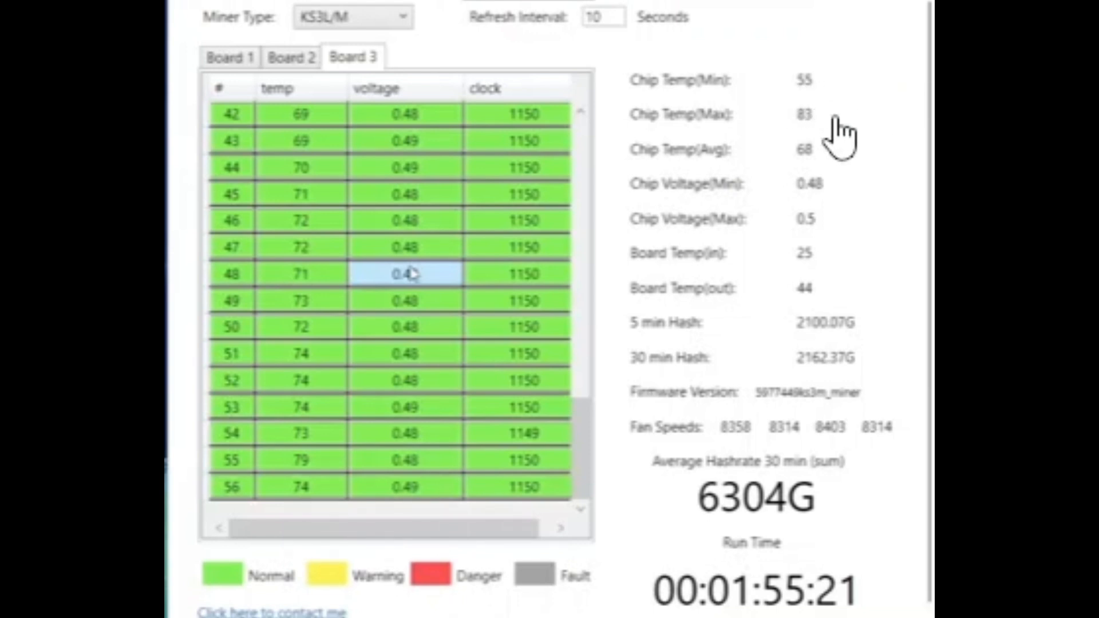
mouse_move(860, 224)
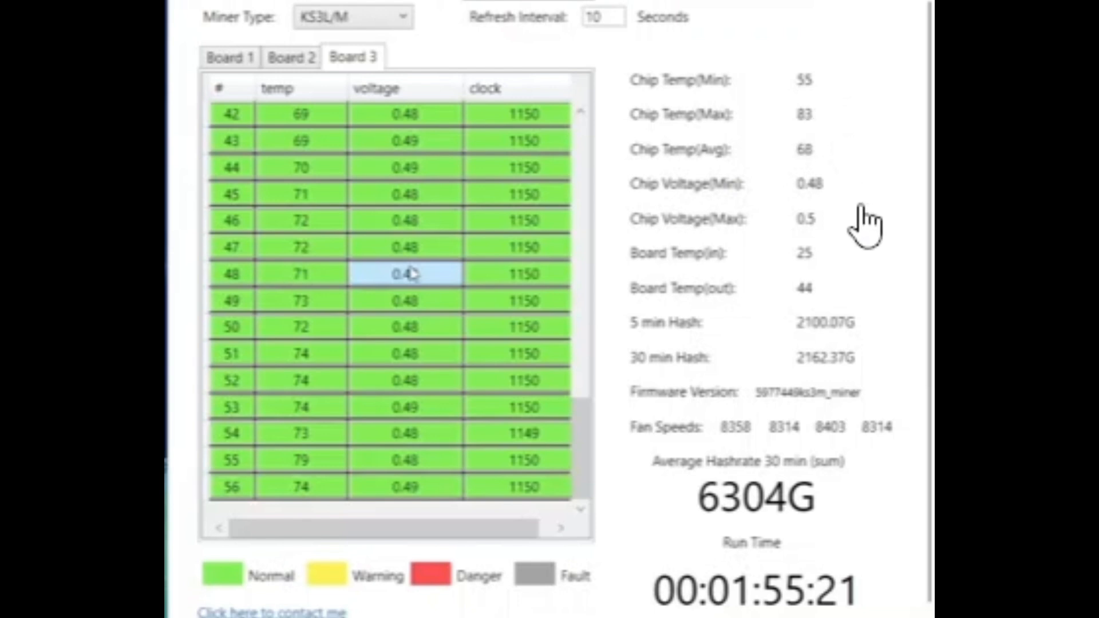
mouse_move(820, 316)
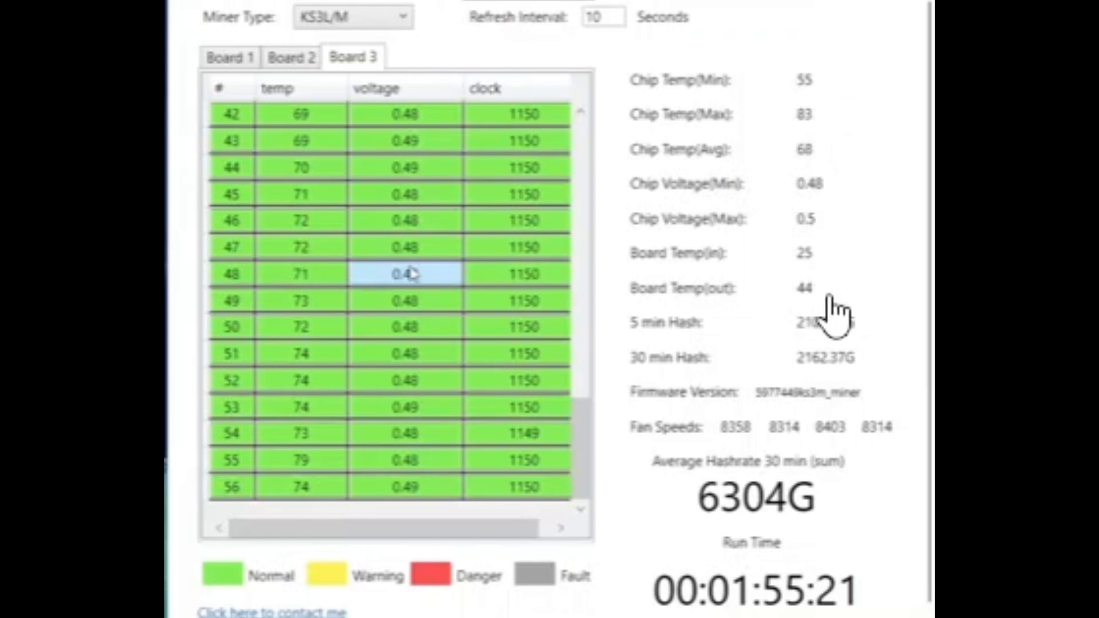
mouse_move(818, 288)
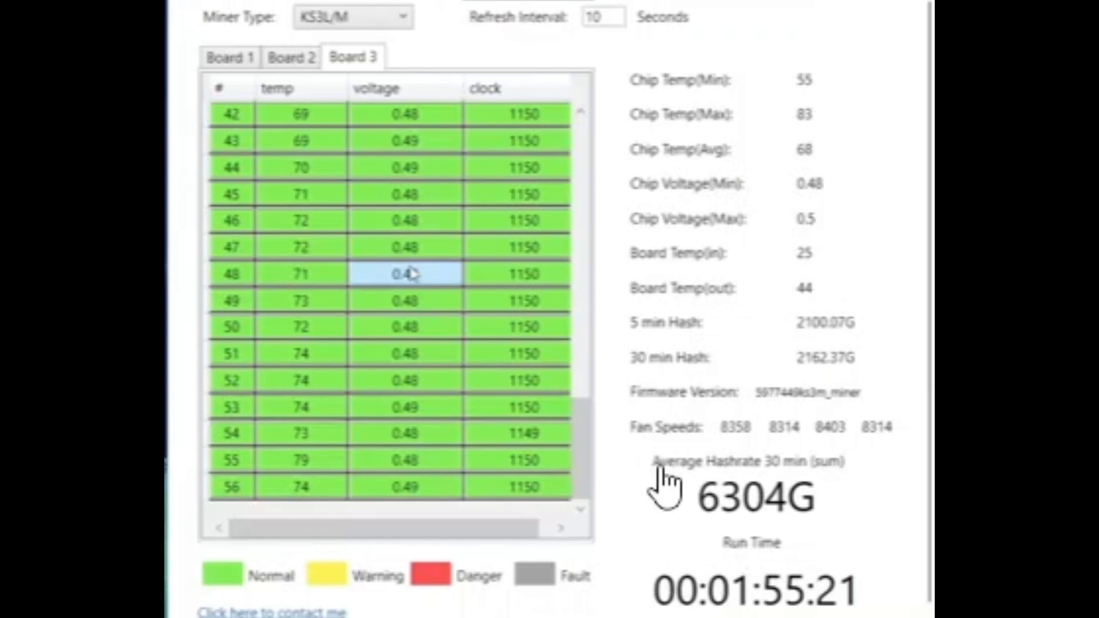
mouse_move(637, 563)
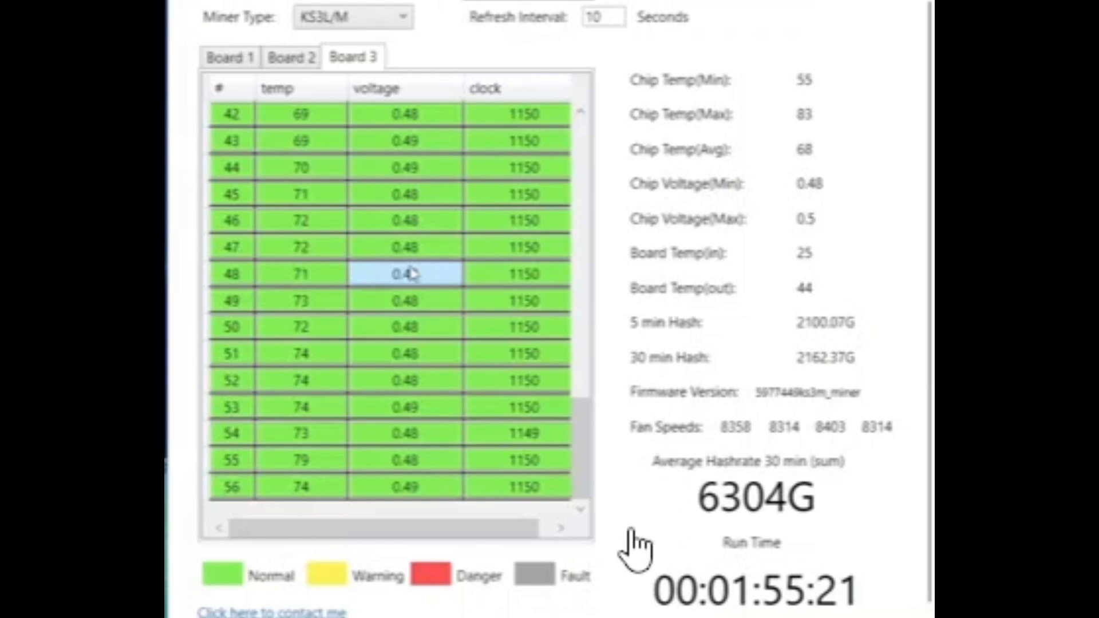
mouse_move(740, 551)
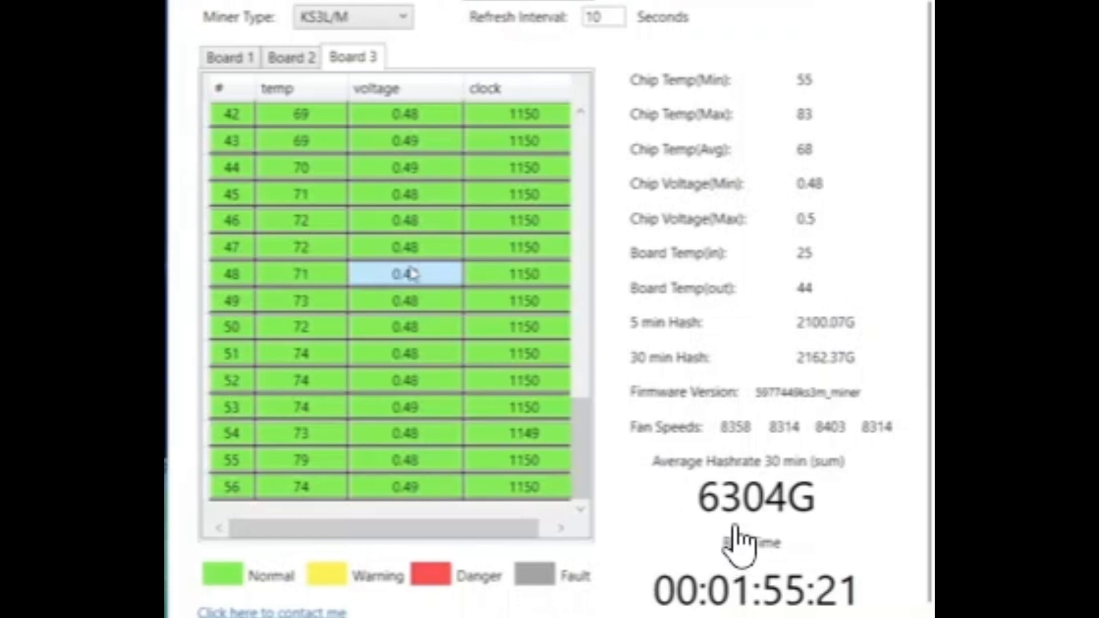
mouse_move(846, 417)
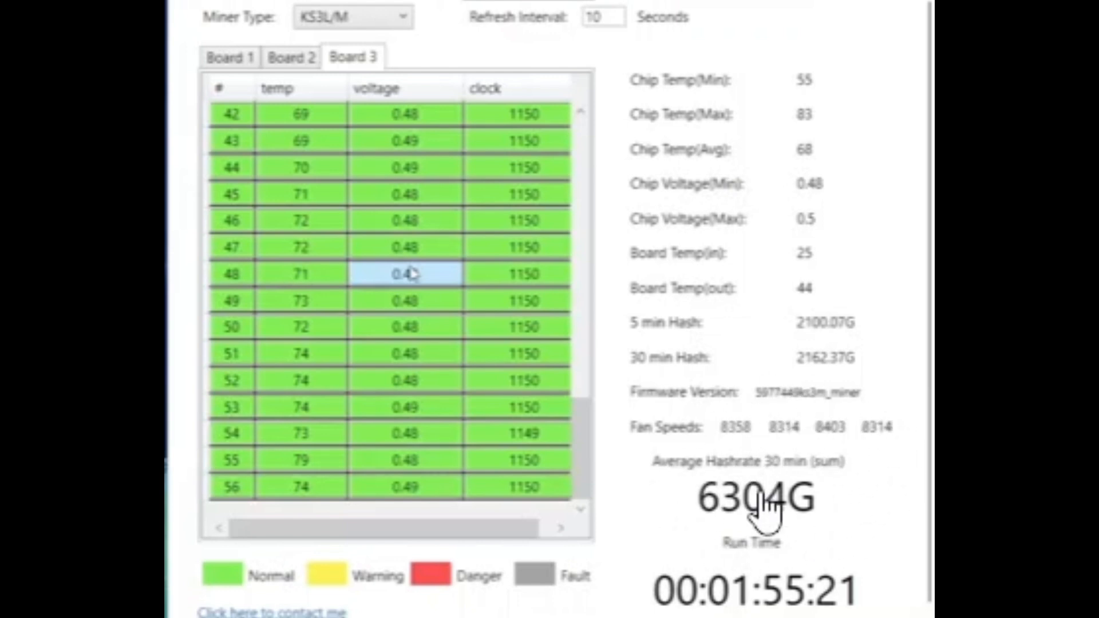
mouse_move(838, 536)
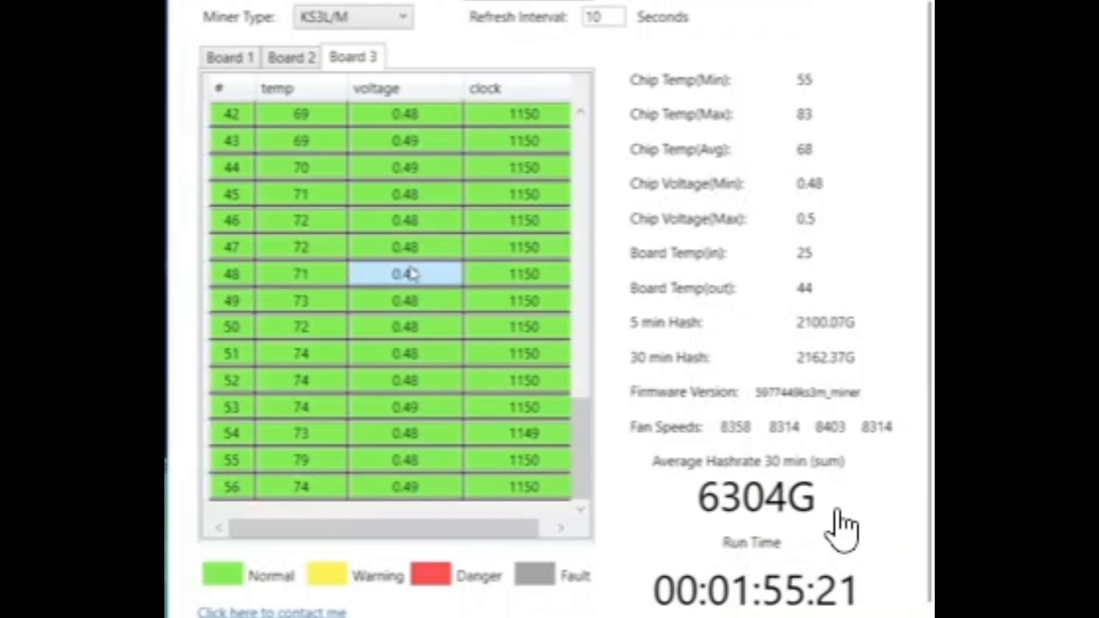
mouse_move(815, 550)
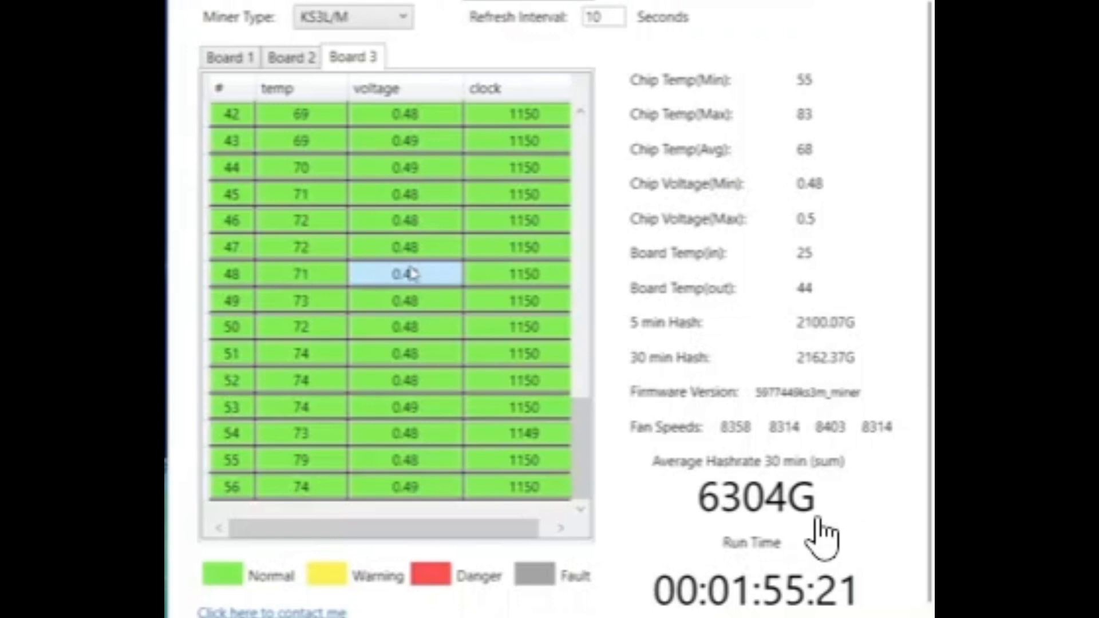
mouse_move(728, 571)
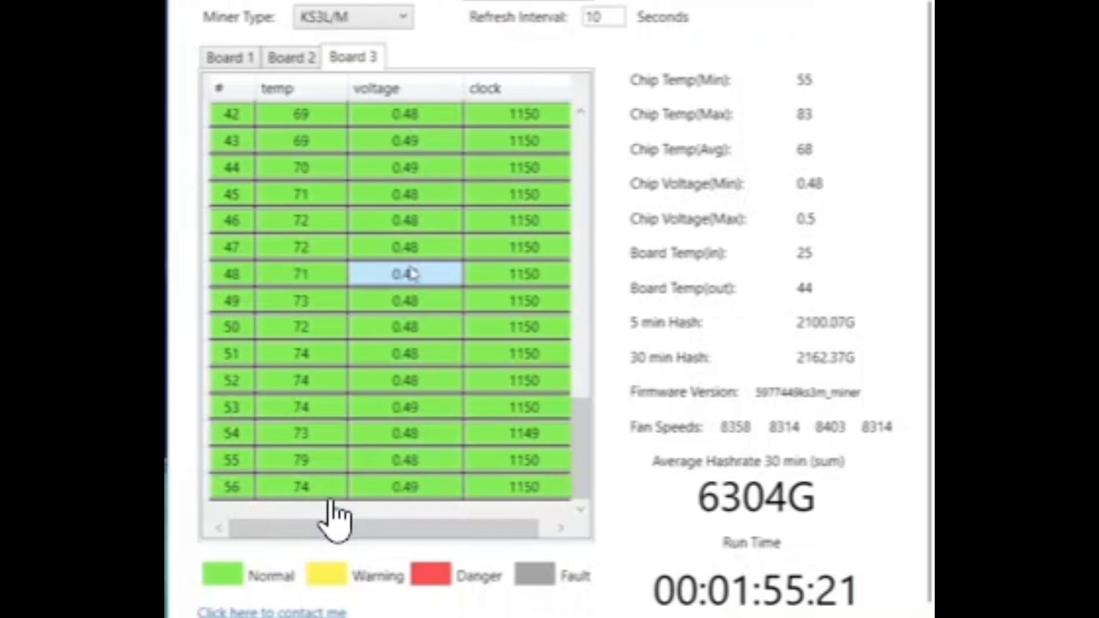
mouse_move(313, 520)
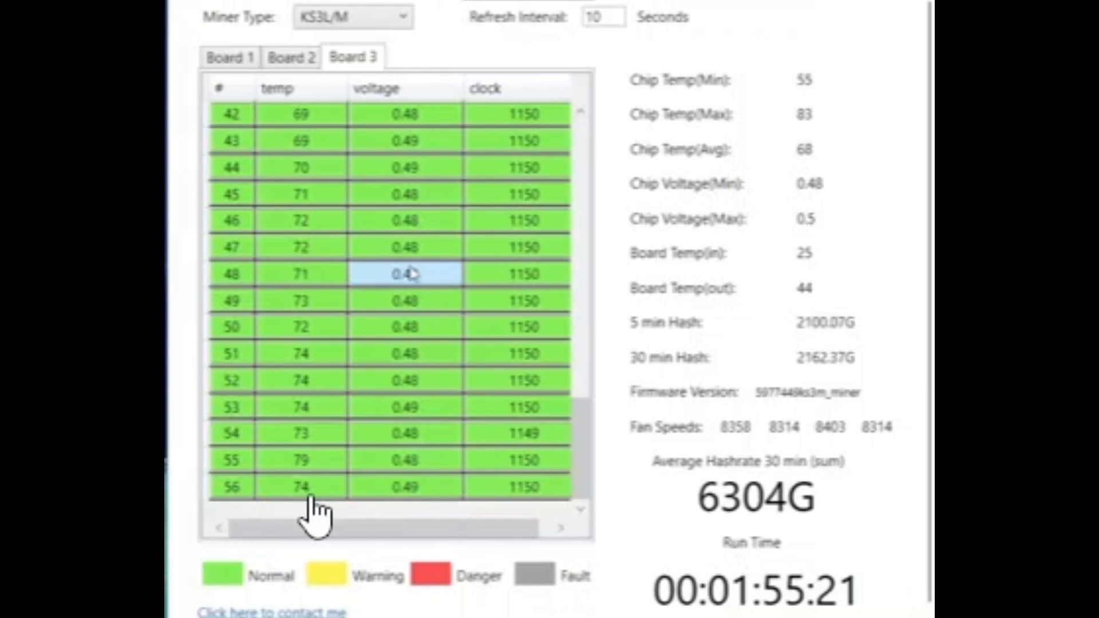
mouse_move(871, 180)
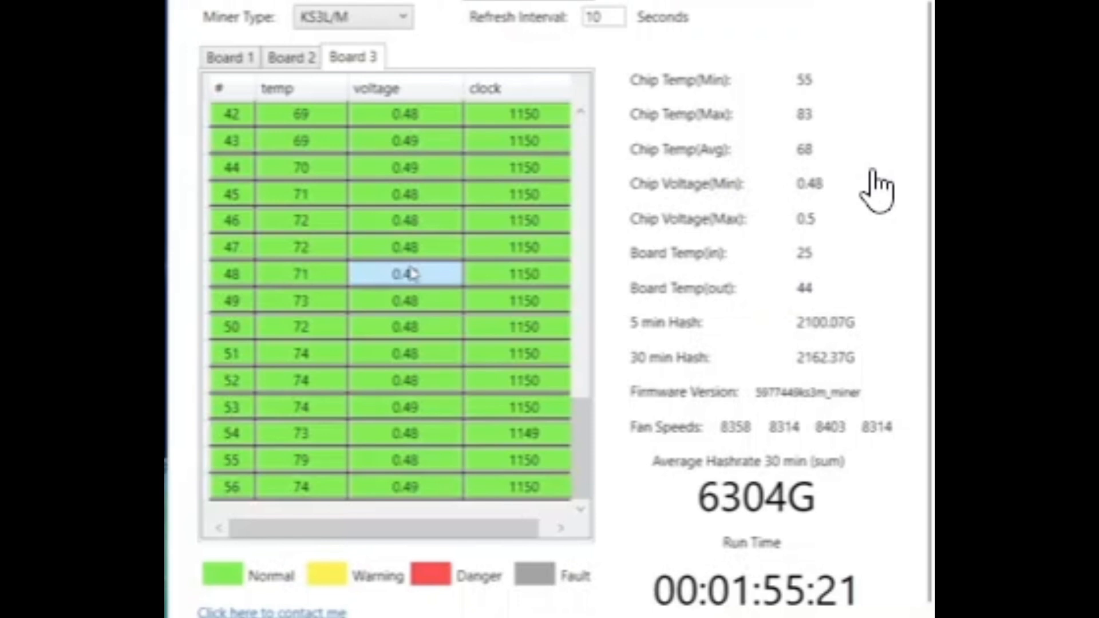
mouse_move(866, 183)
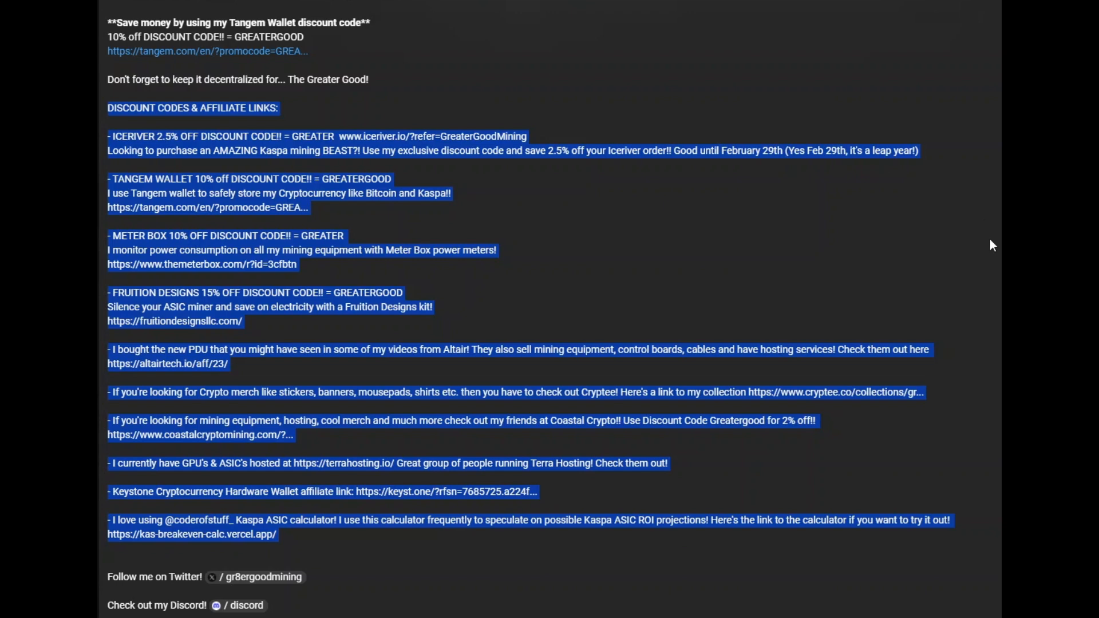
Select the description's discount codes and affiliate links, then show the channel's video list.
left_click(112, 108)
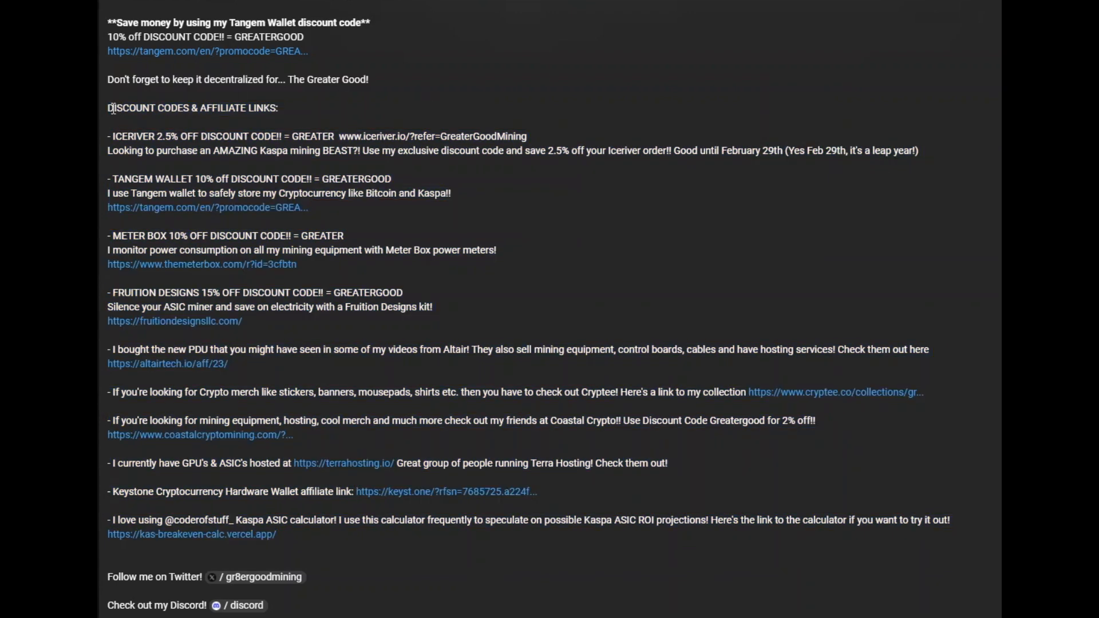
left_click_drag(107, 107, 350, 249)
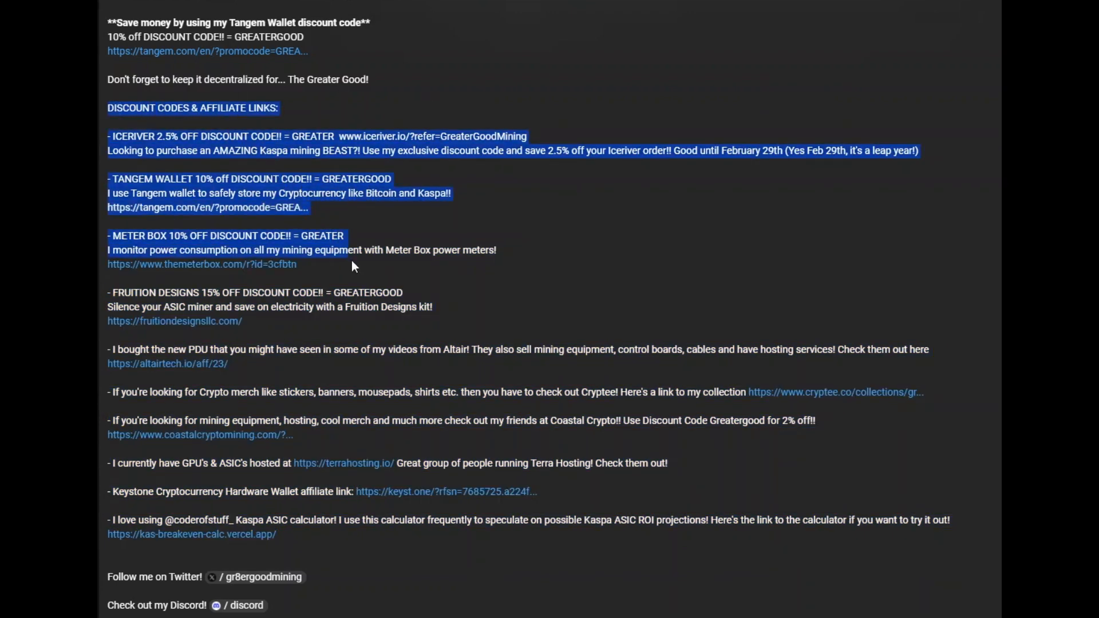
left_click_drag(353, 264, 452, 486)
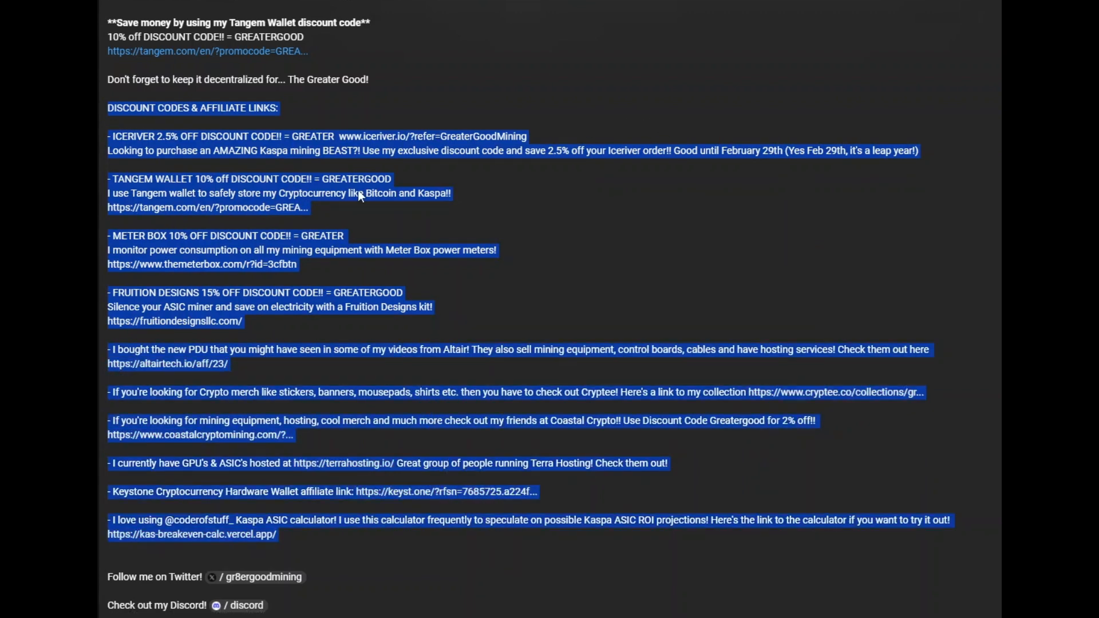
left_click(179, 13)
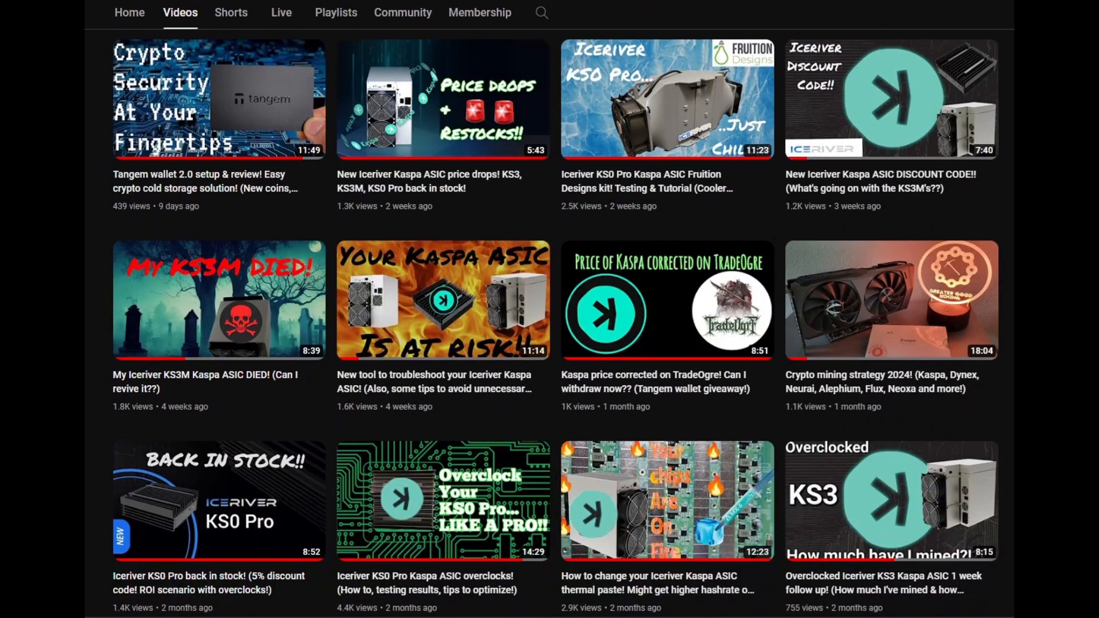
Browse older uploads down to the Dynex mining RX6800 vs 3070 overclocks video.
scroll("down", 3)
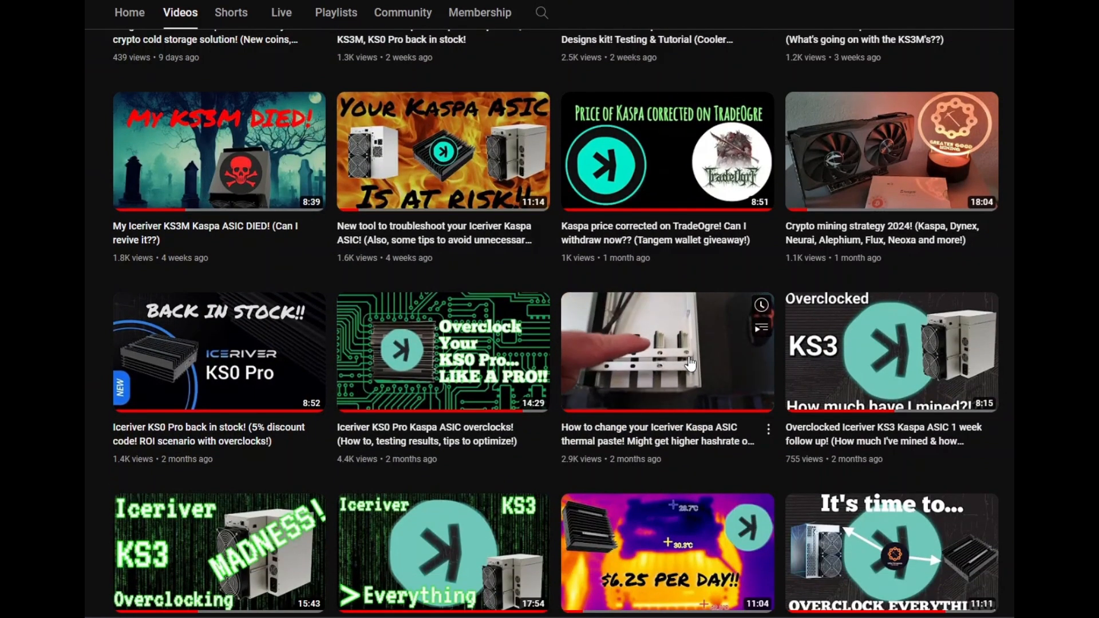
mouse_move(689, 363)
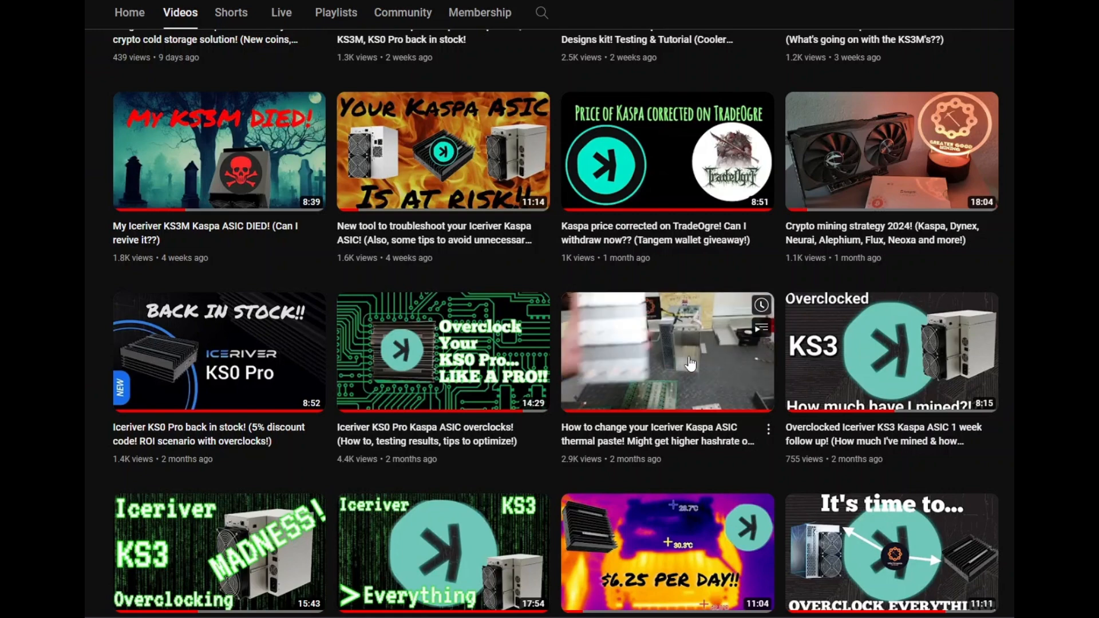
scroll("down", 3)
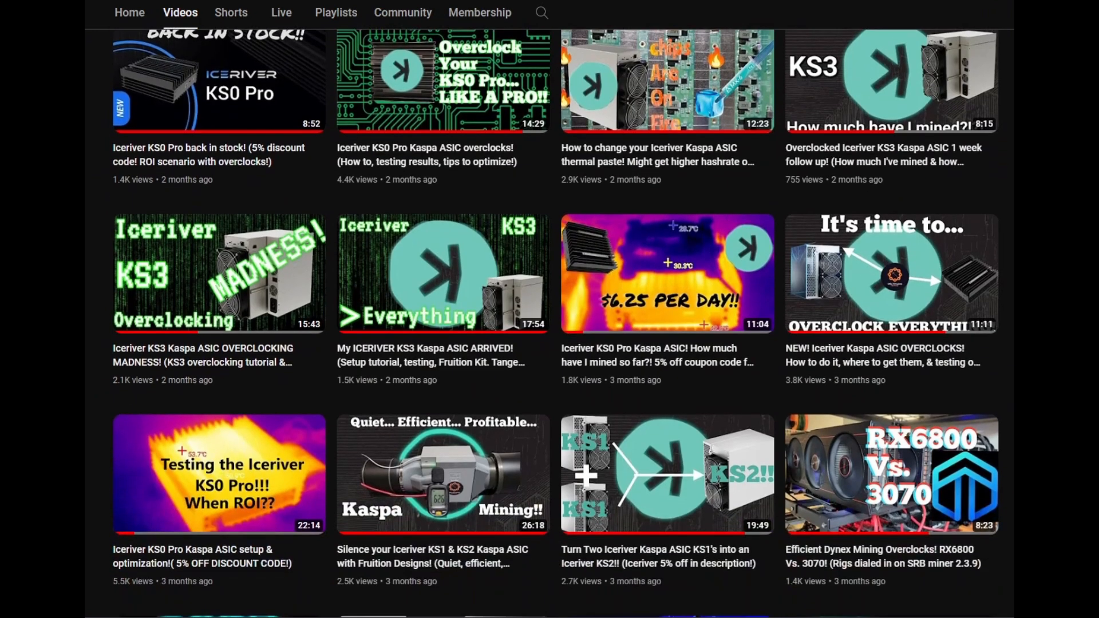
mouse_move(705, 464)
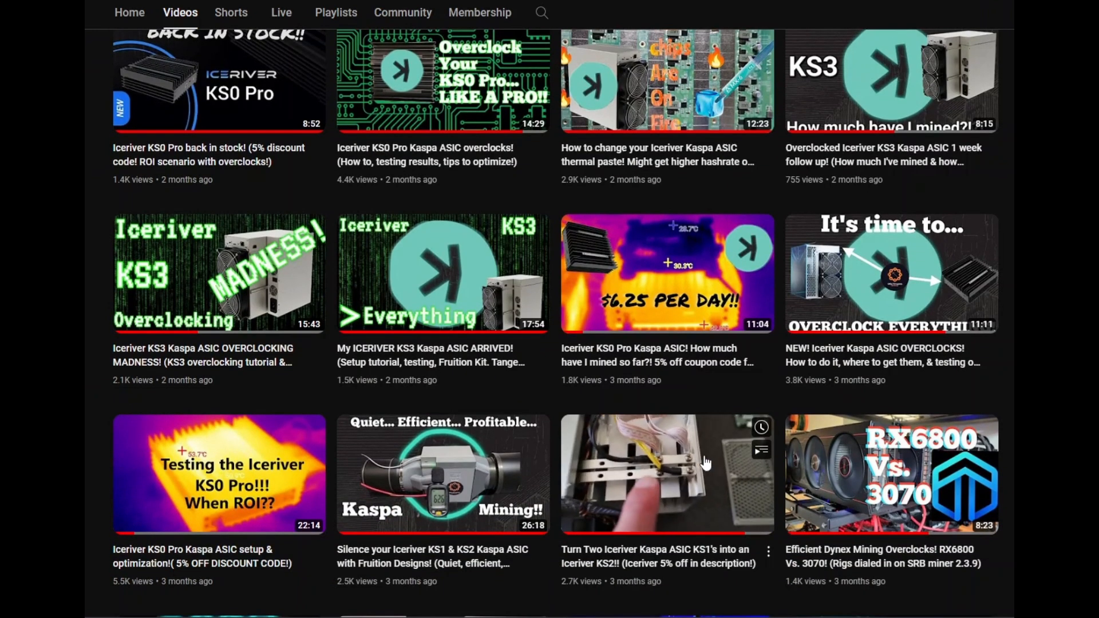
mouse_move(705, 462)
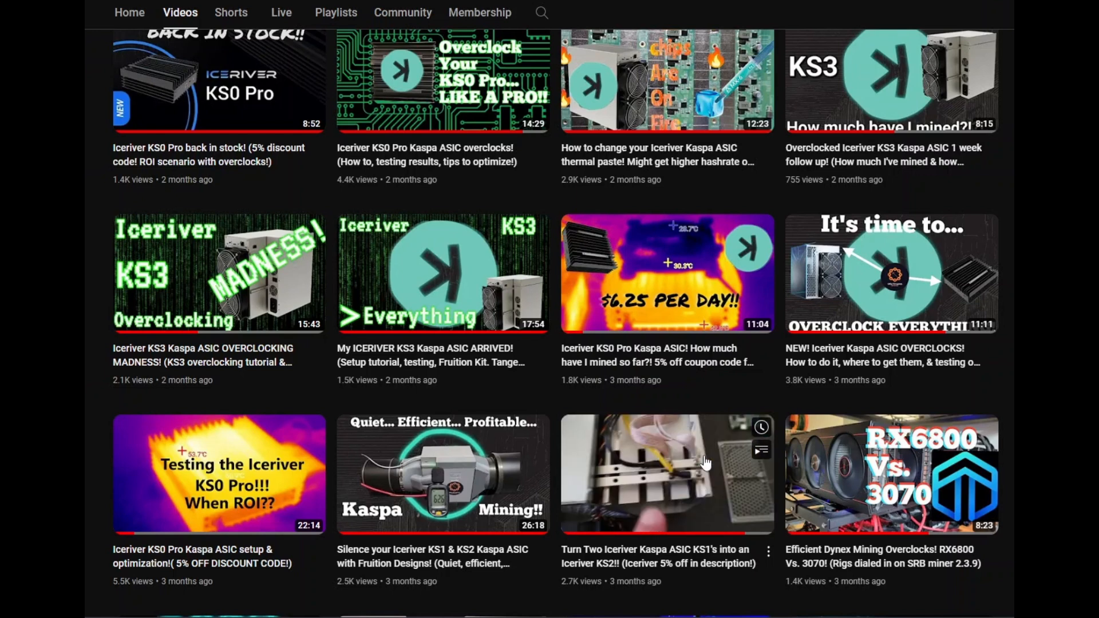